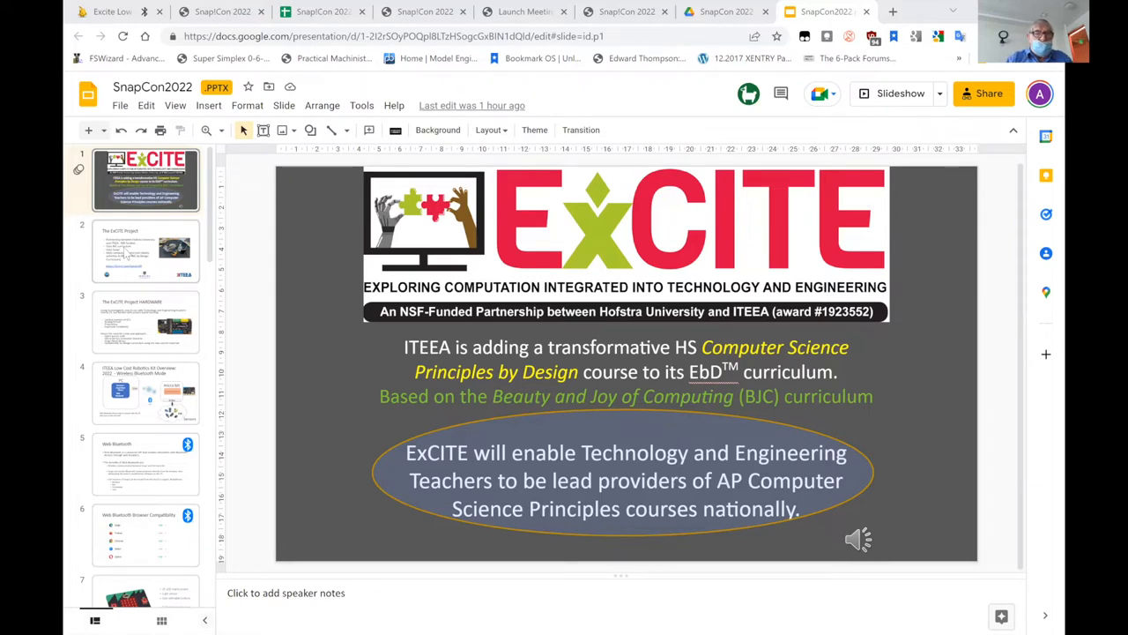
Step: Select the second filmstrip thumbnail to display The ExCITE Project slide
click(145, 251)
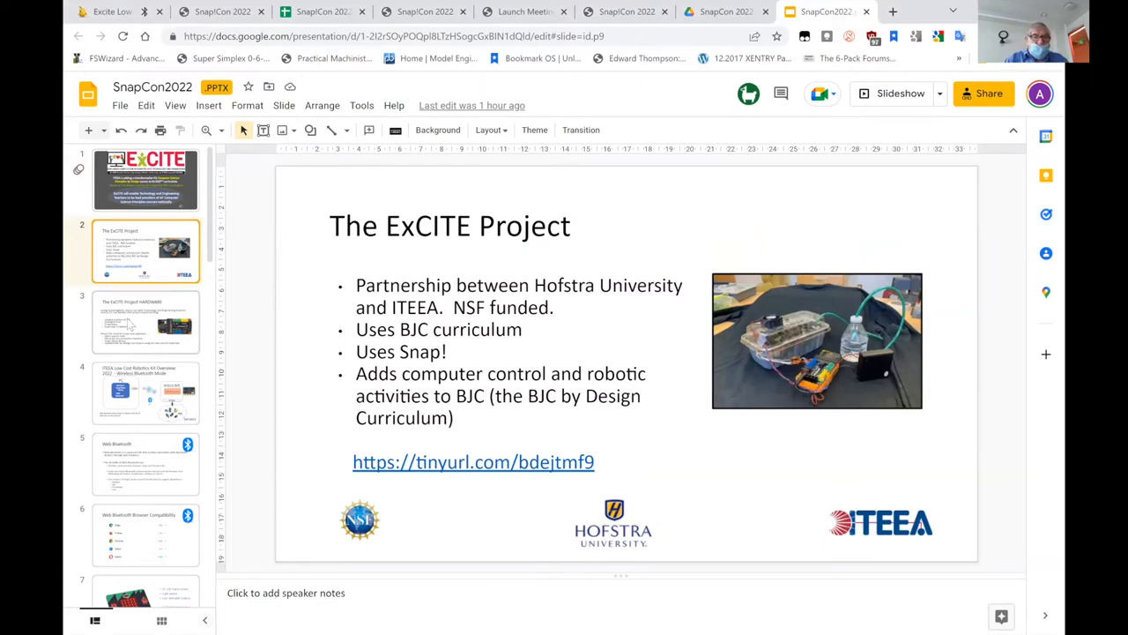
click(145, 322)
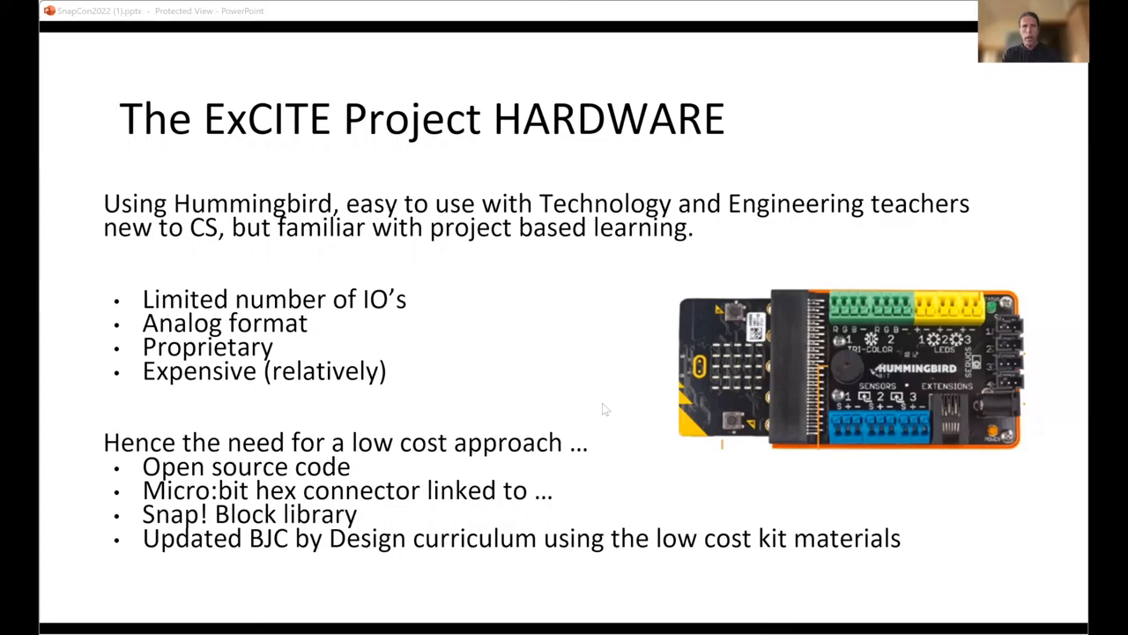
mouse_move(577, 298)
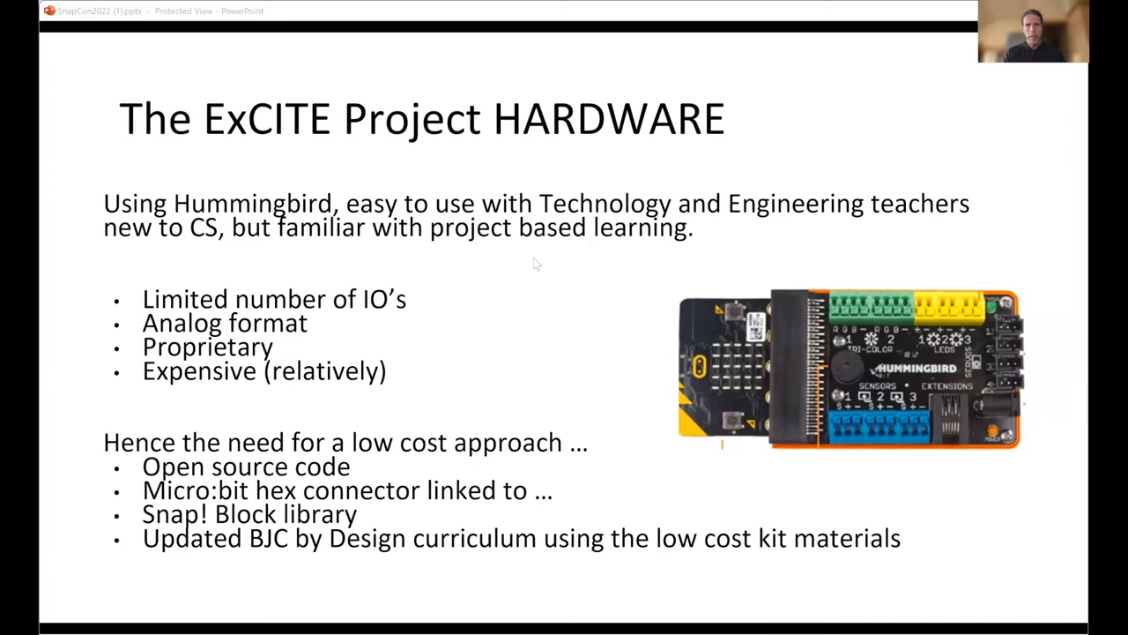
mouse_move(524, 294)
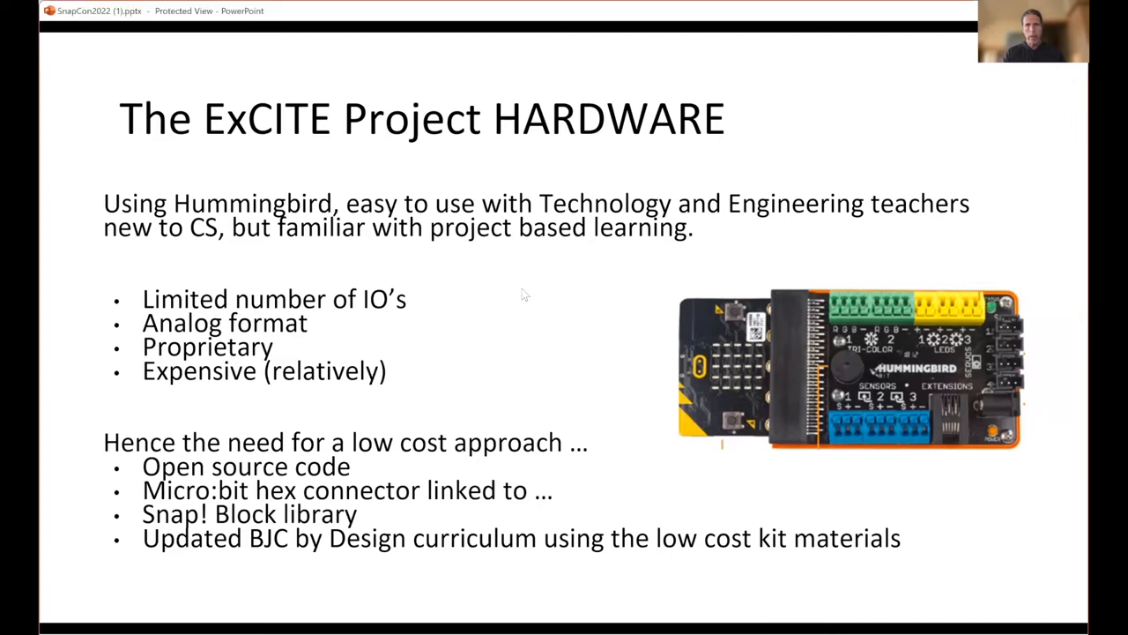
key(Right)
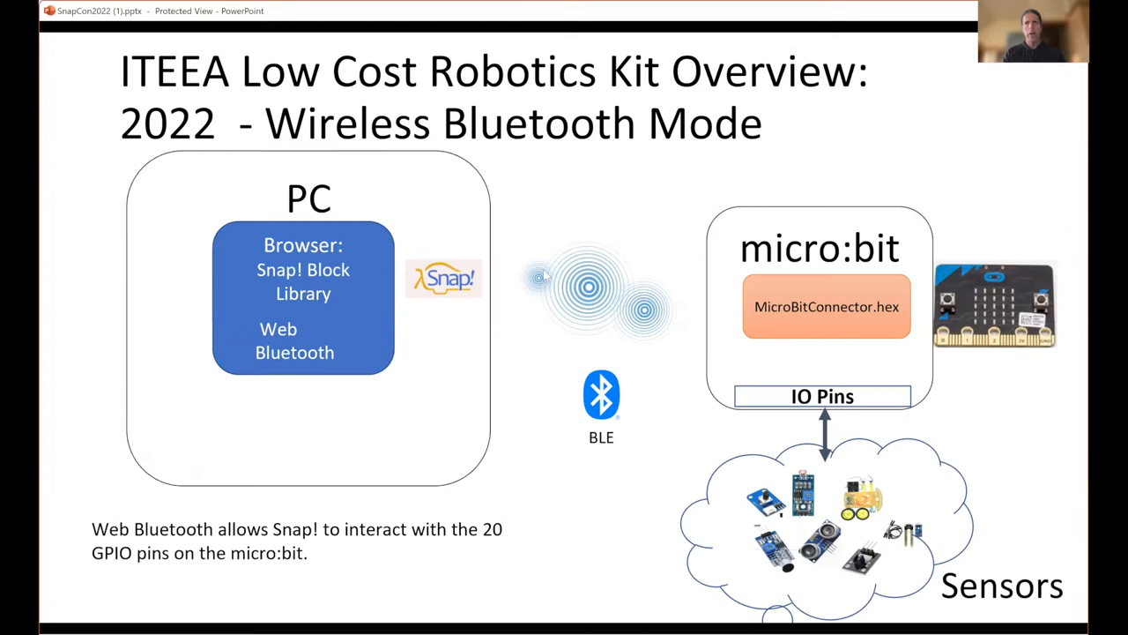
mouse_move(608, 229)
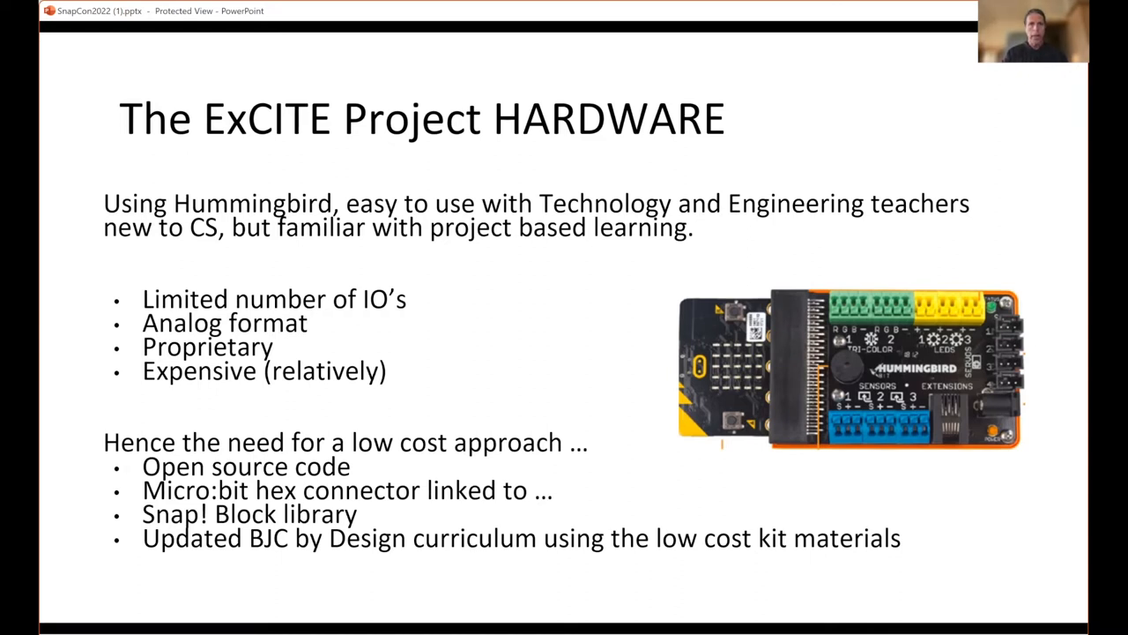
Step: Advance the show to the Low Cost Robotics Kit Overview slide (Bluetooth mode)
key(right)
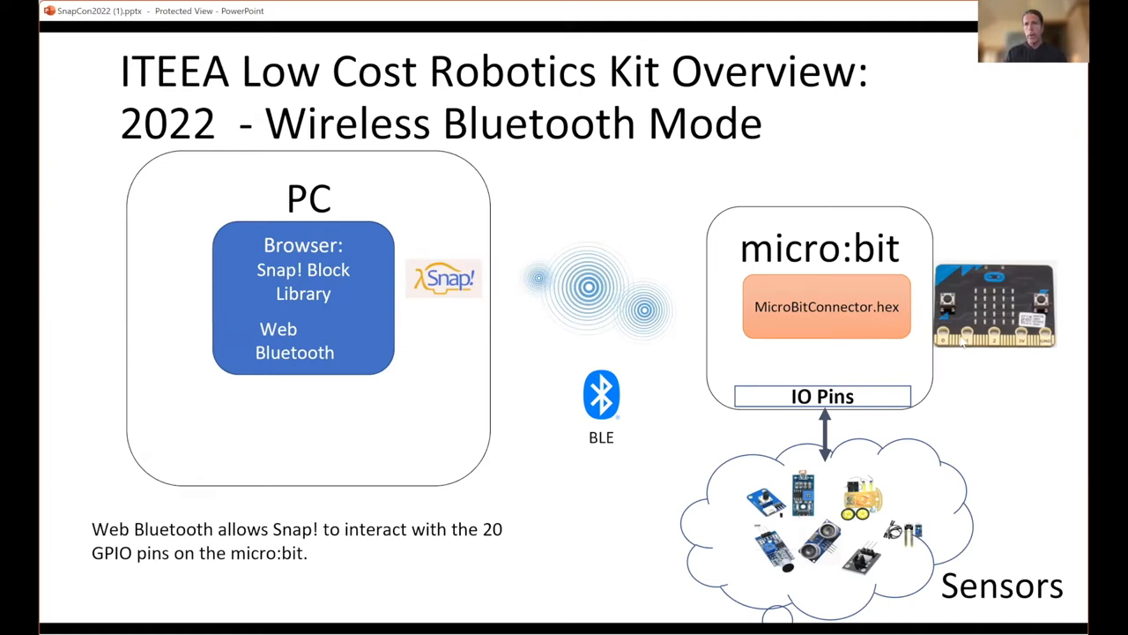
mouse_move(969, 344)
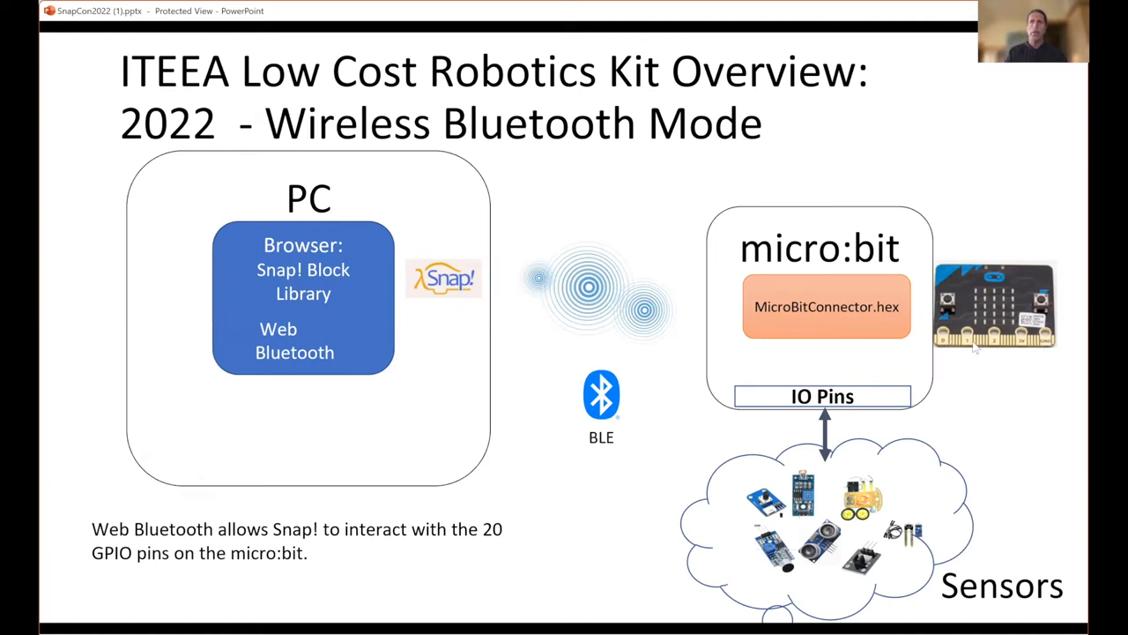
mouse_move(1005, 408)
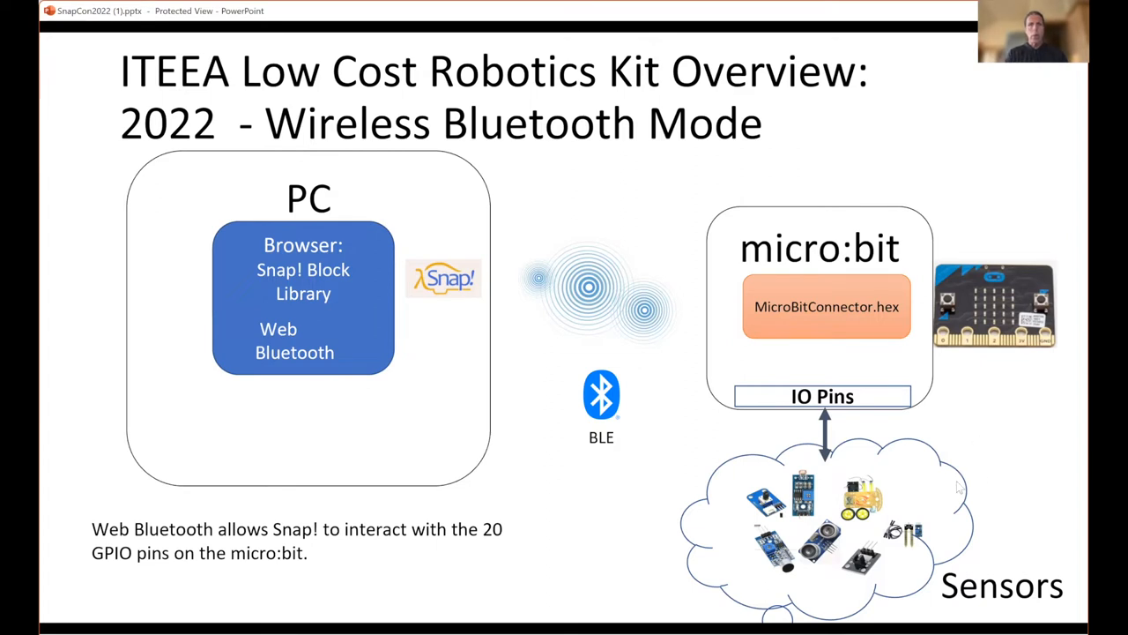
mouse_move(803, 341)
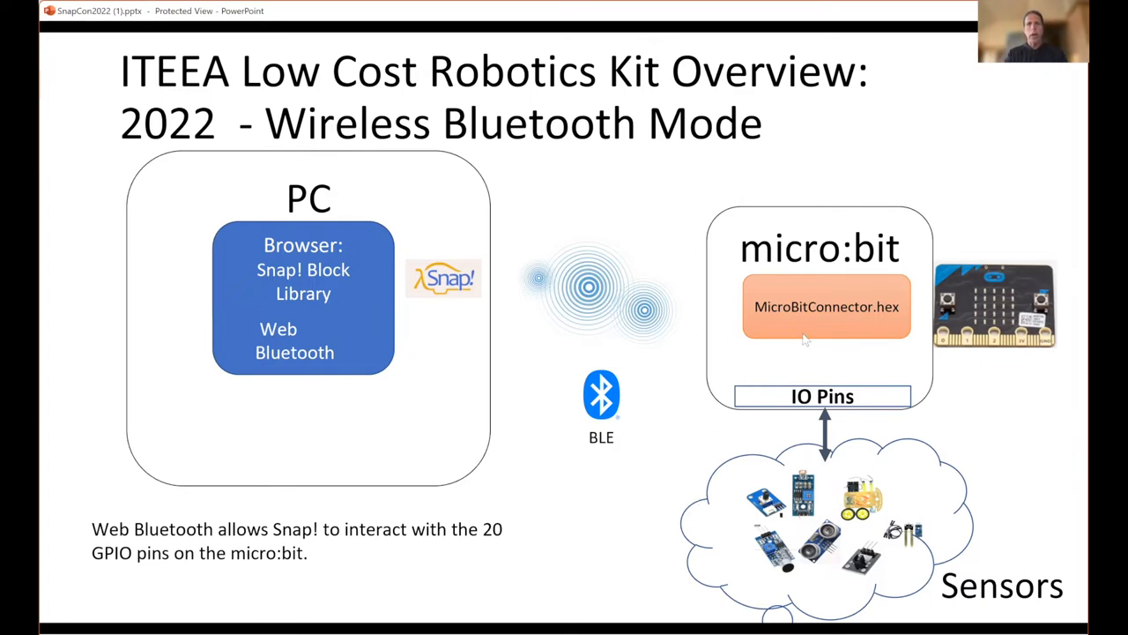
mouse_move(458, 329)
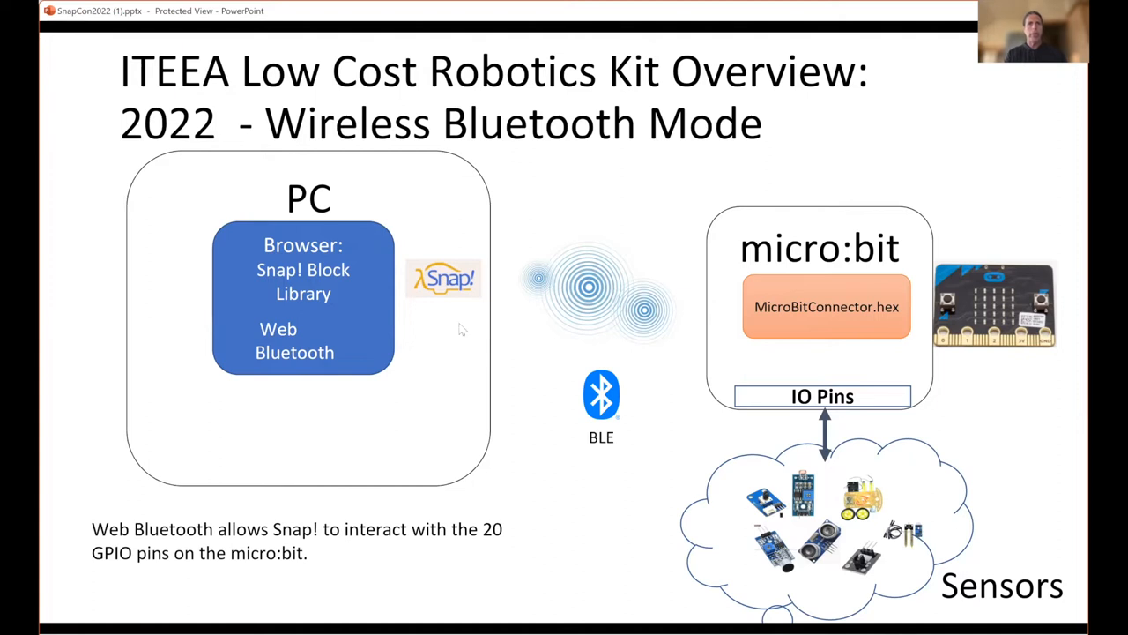
mouse_move(967, 320)
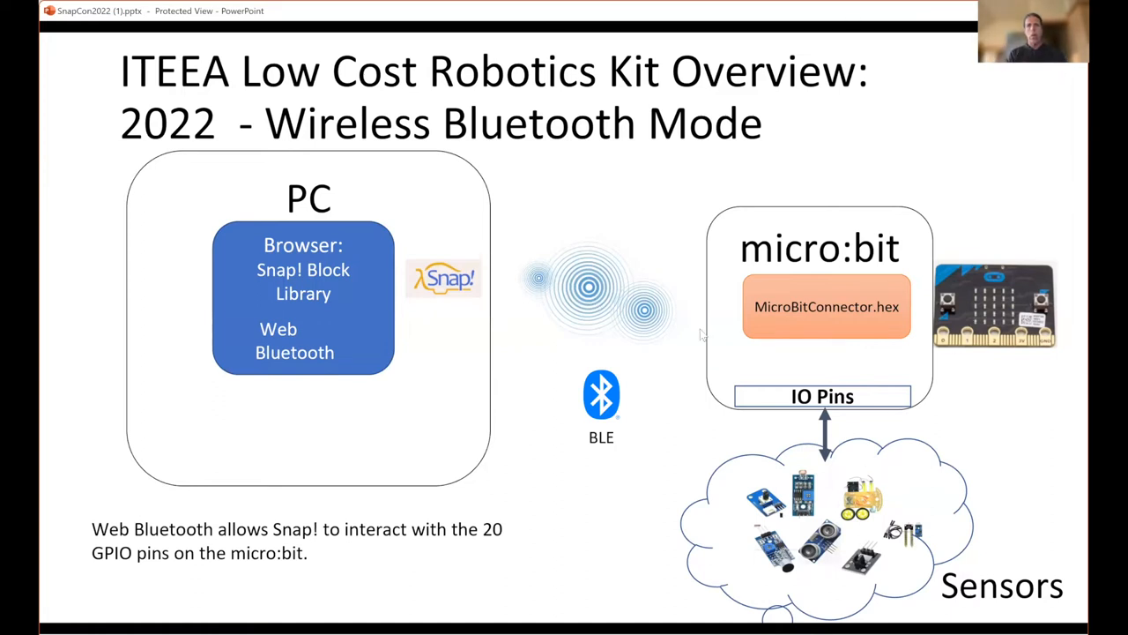
mouse_move(888, 359)
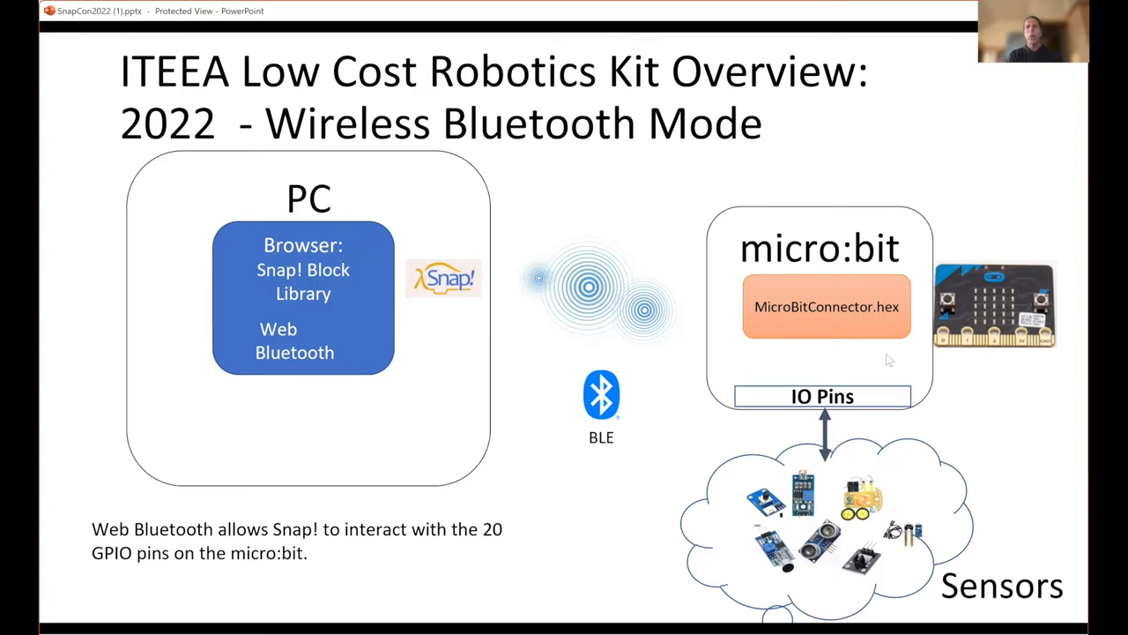
mouse_move(989, 329)
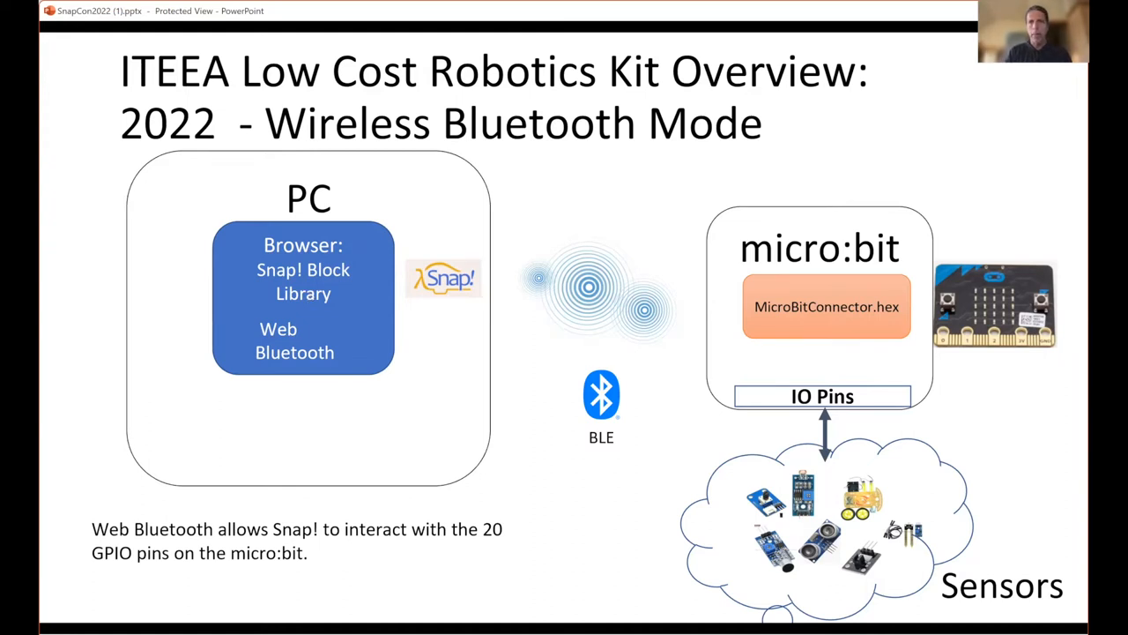
mouse_move(624, 311)
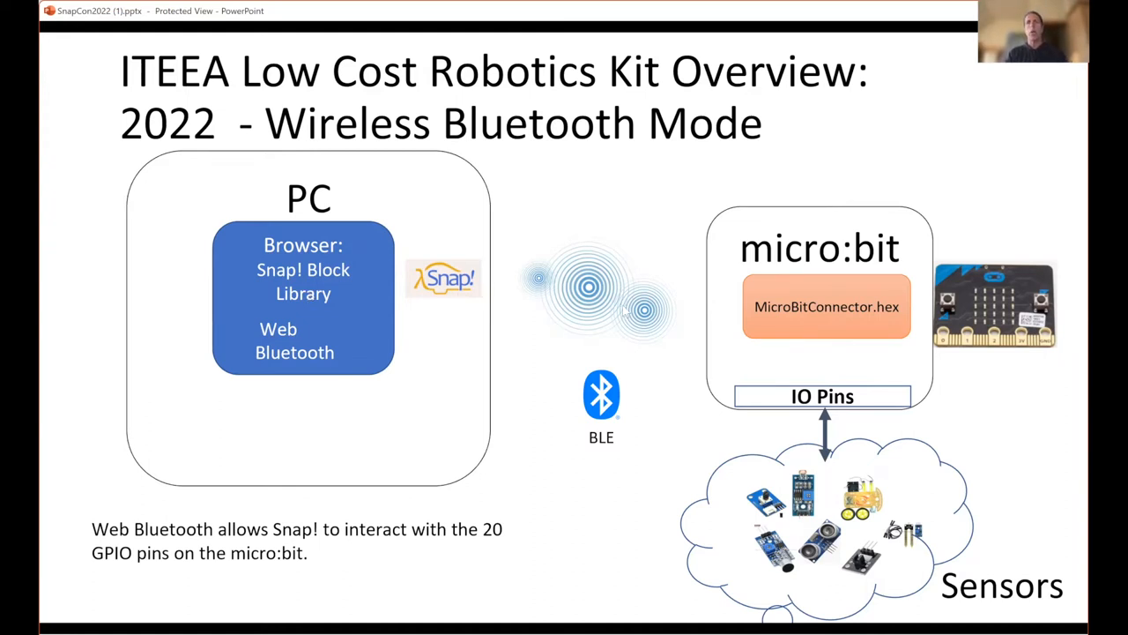
mouse_move(994, 328)
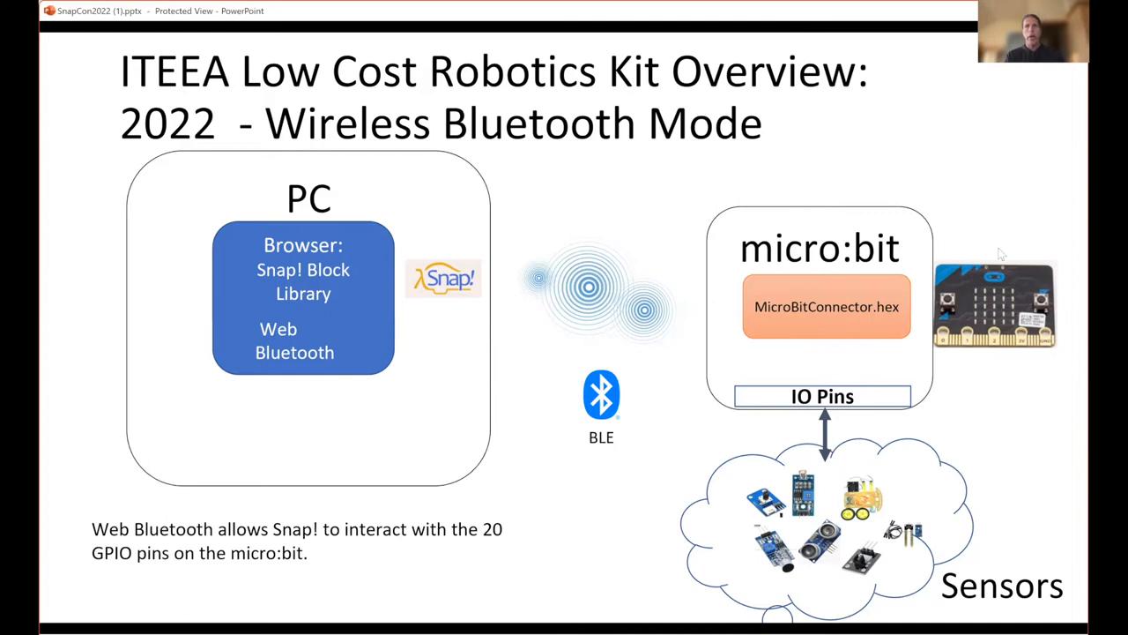
mouse_move(652, 384)
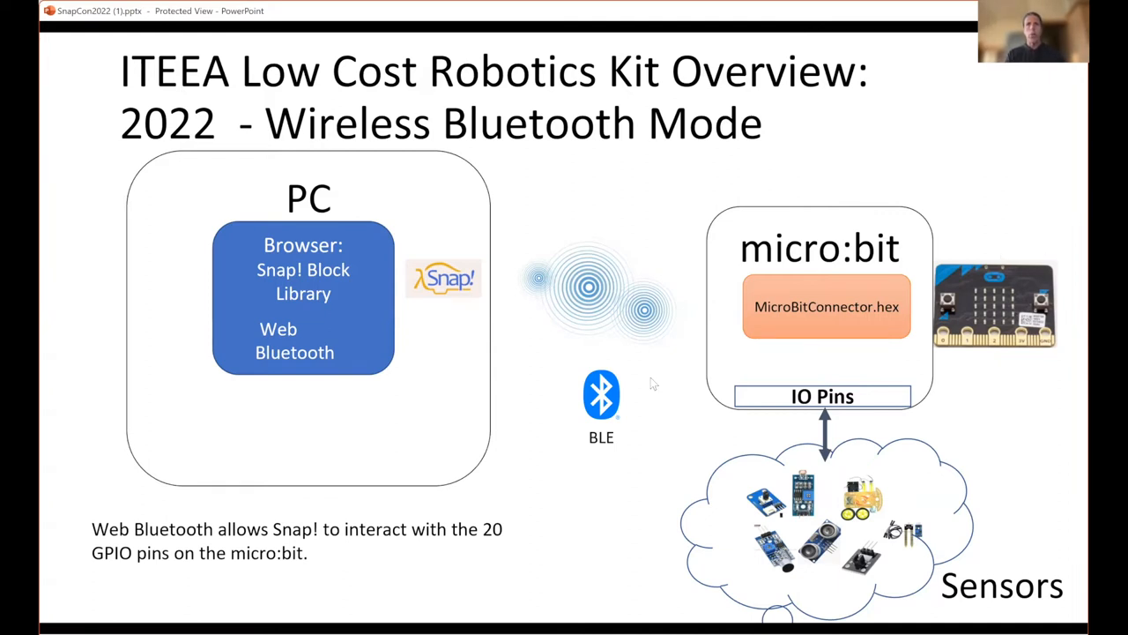
mouse_move(649, 425)
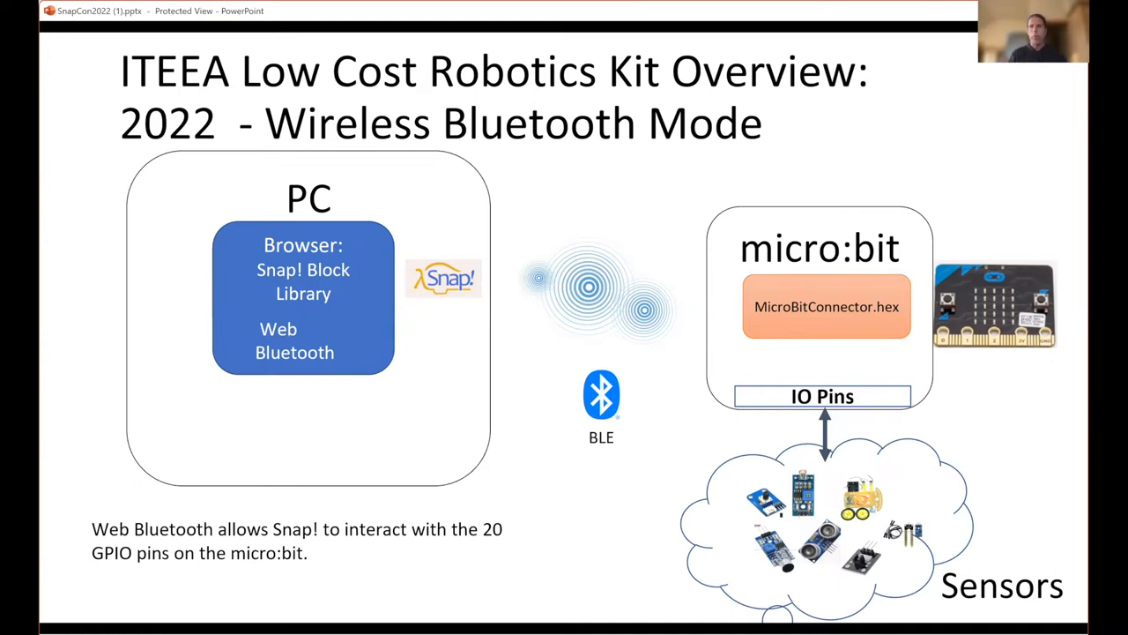
mouse_move(637, 447)
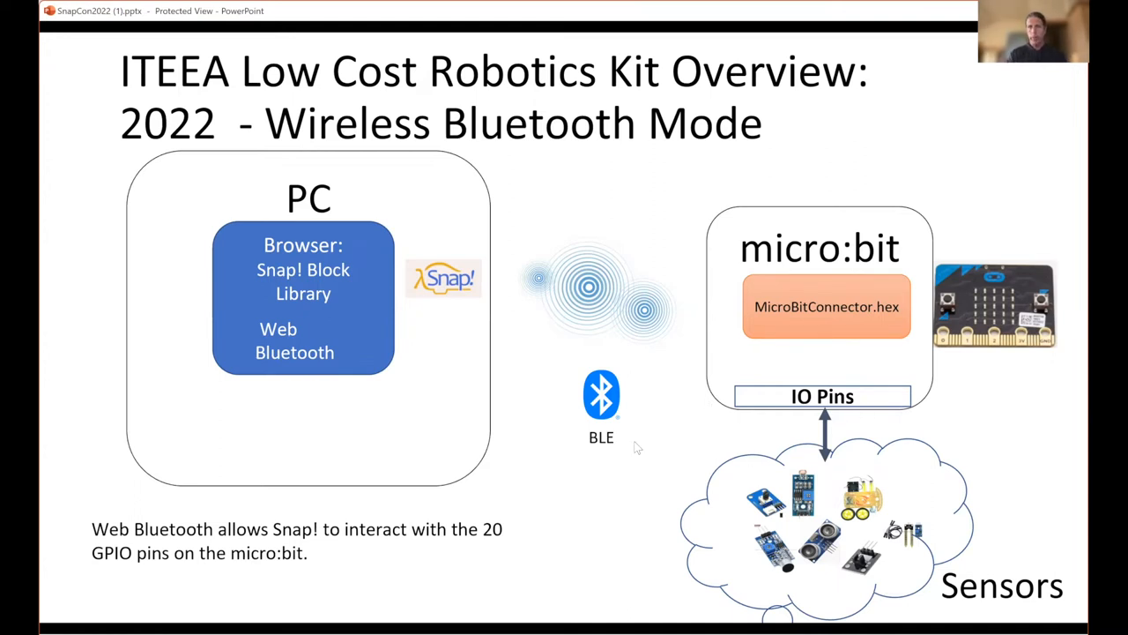
Step: Advance to the Web Bluetooth slide listing its benefits for Snap! and micro:bit
key(right)
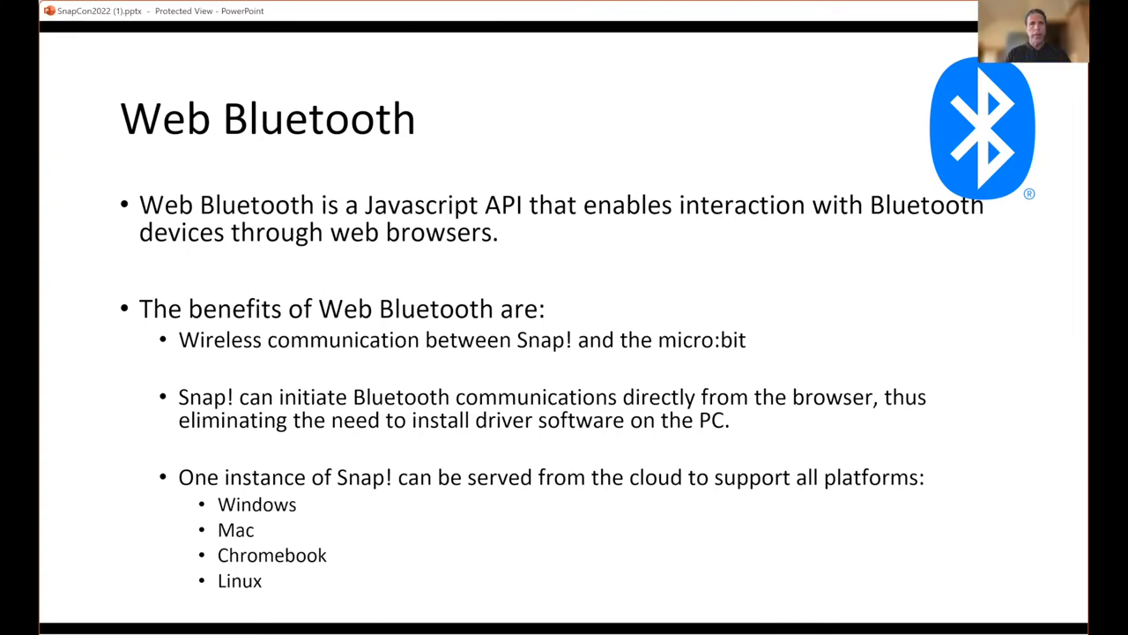
Step: Advance to the BBC micro:bit slide covering LEDs, sensors, buttons and I/O
key(right)
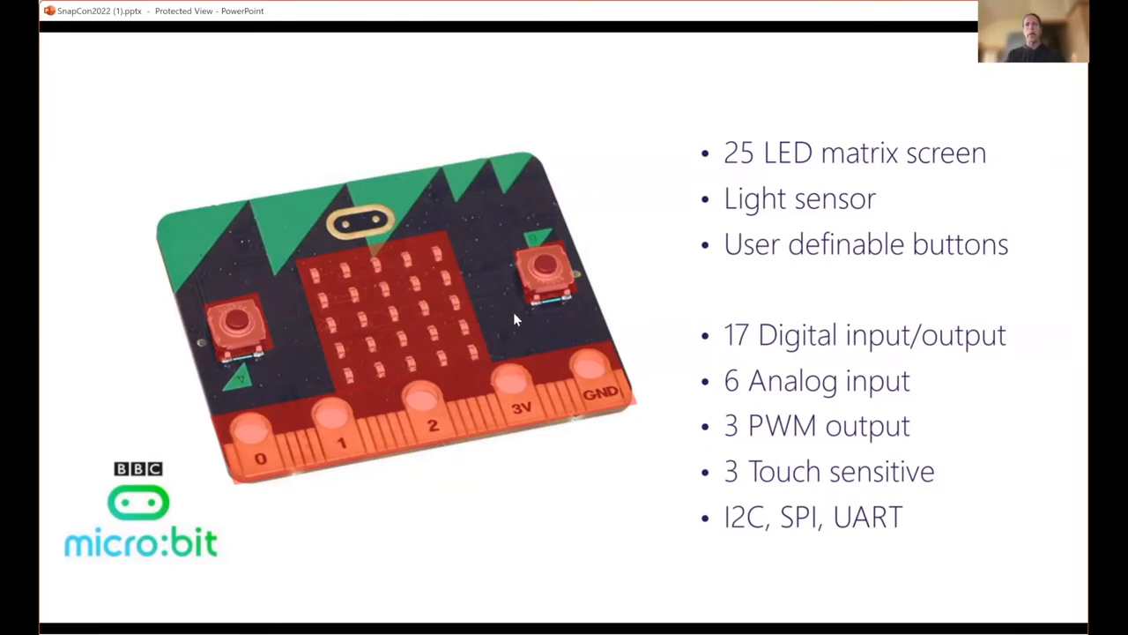
mouse_move(932, 346)
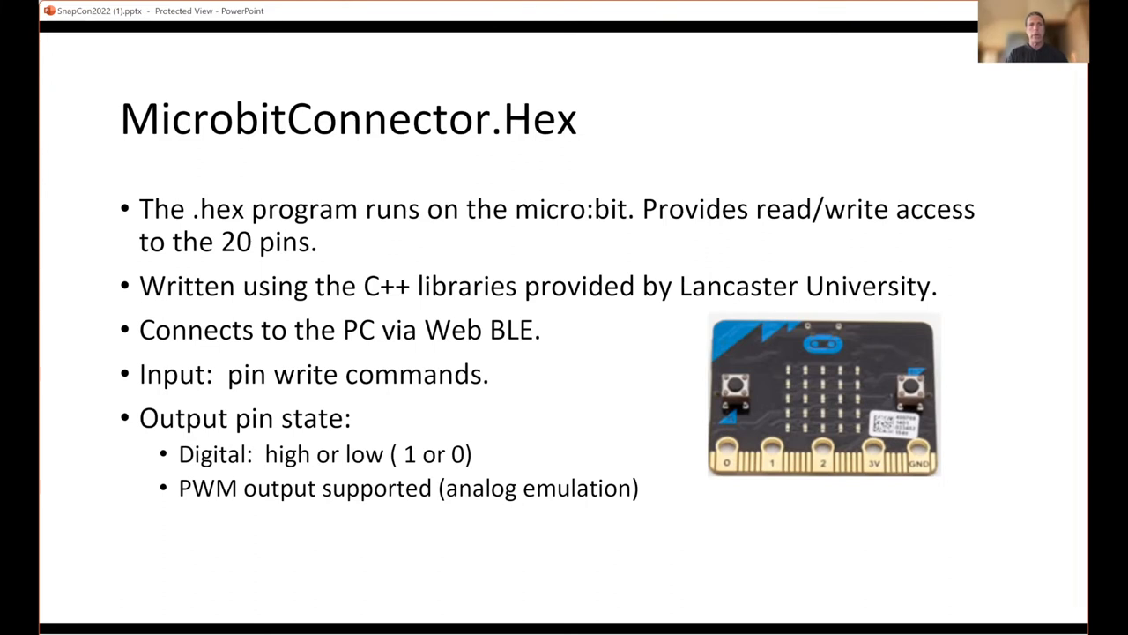
mouse_move(464, 521)
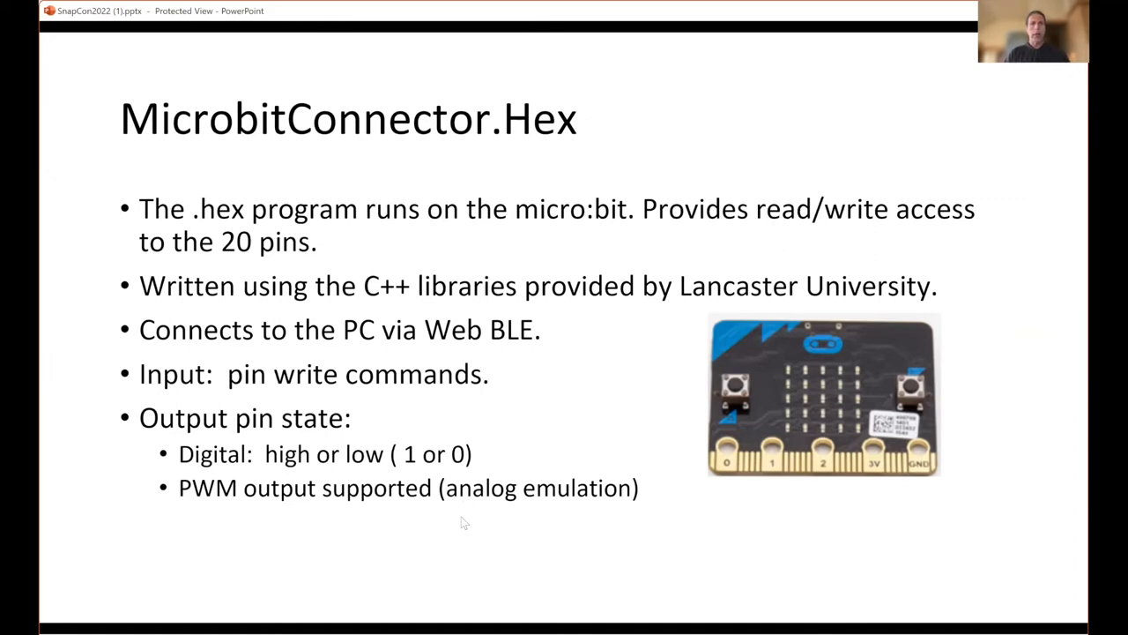
mouse_move(912, 469)
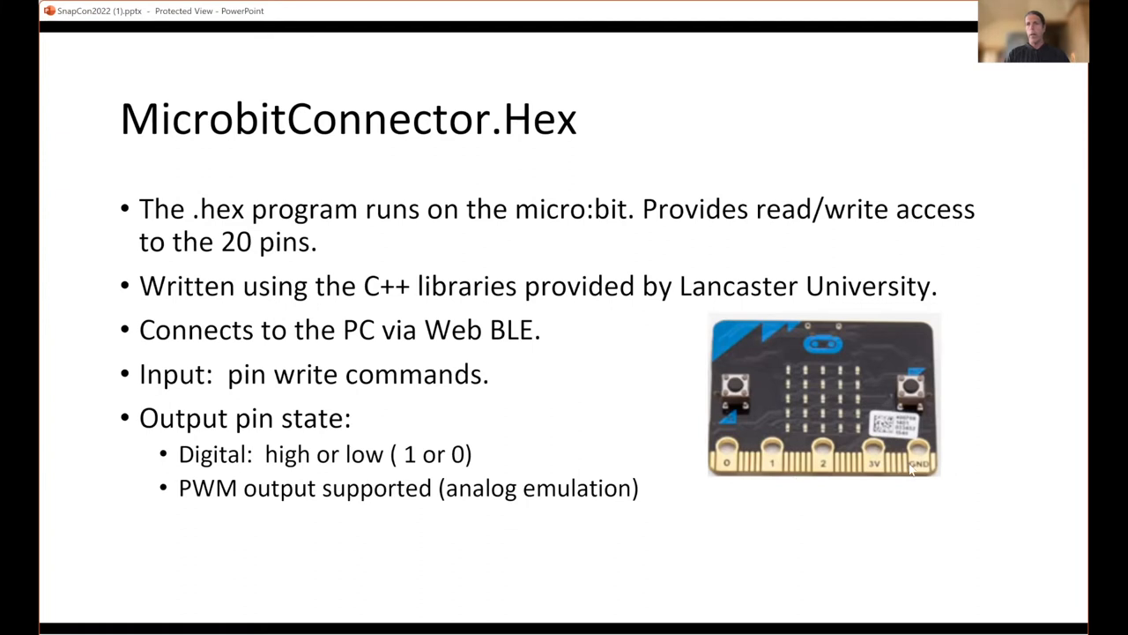
mouse_move(901, 522)
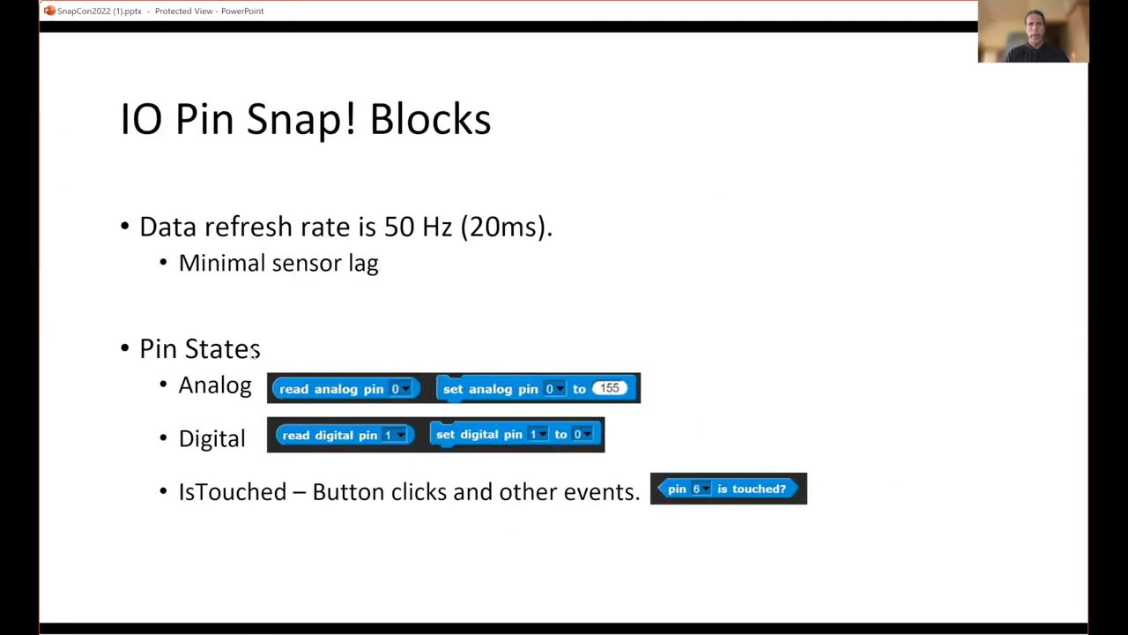
mouse_move(449, 361)
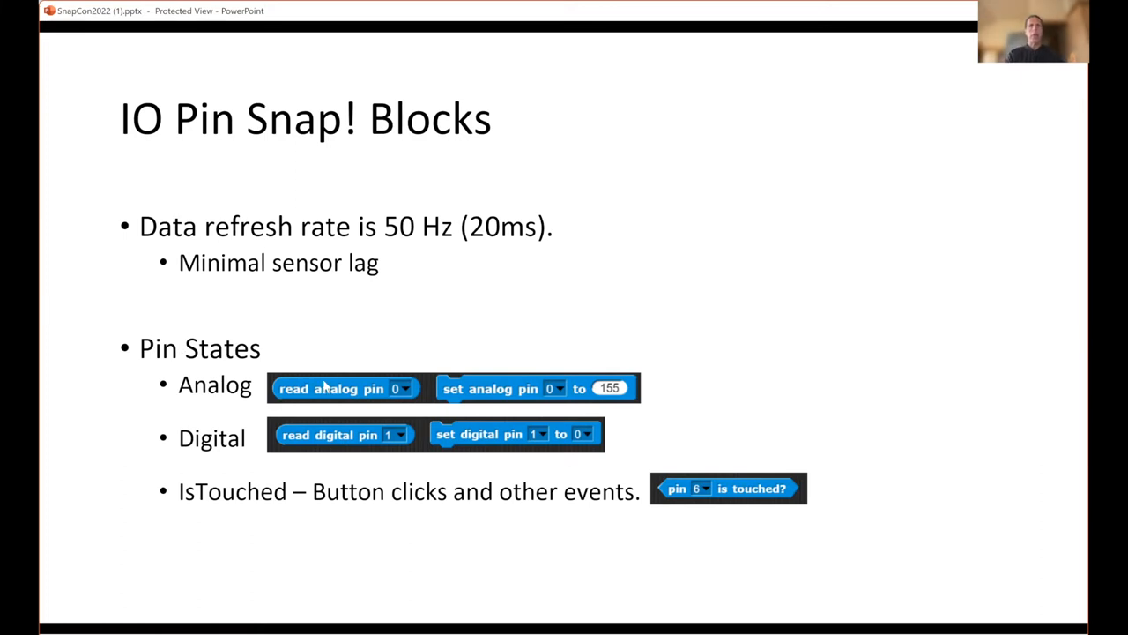
mouse_move(482, 397)
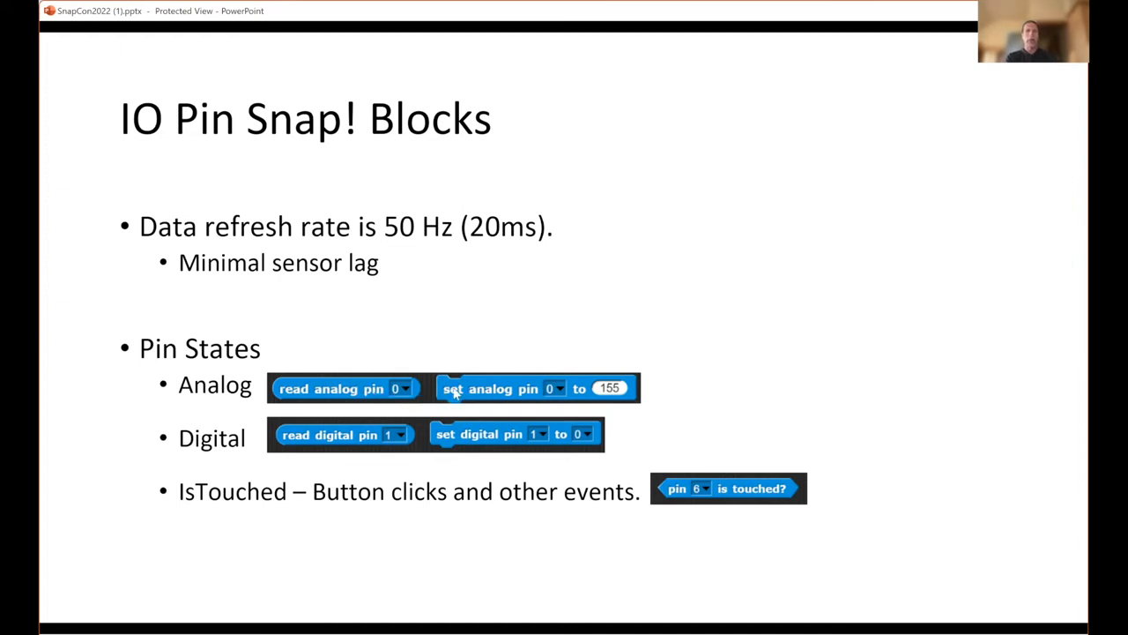
mouse_move(616, 388)
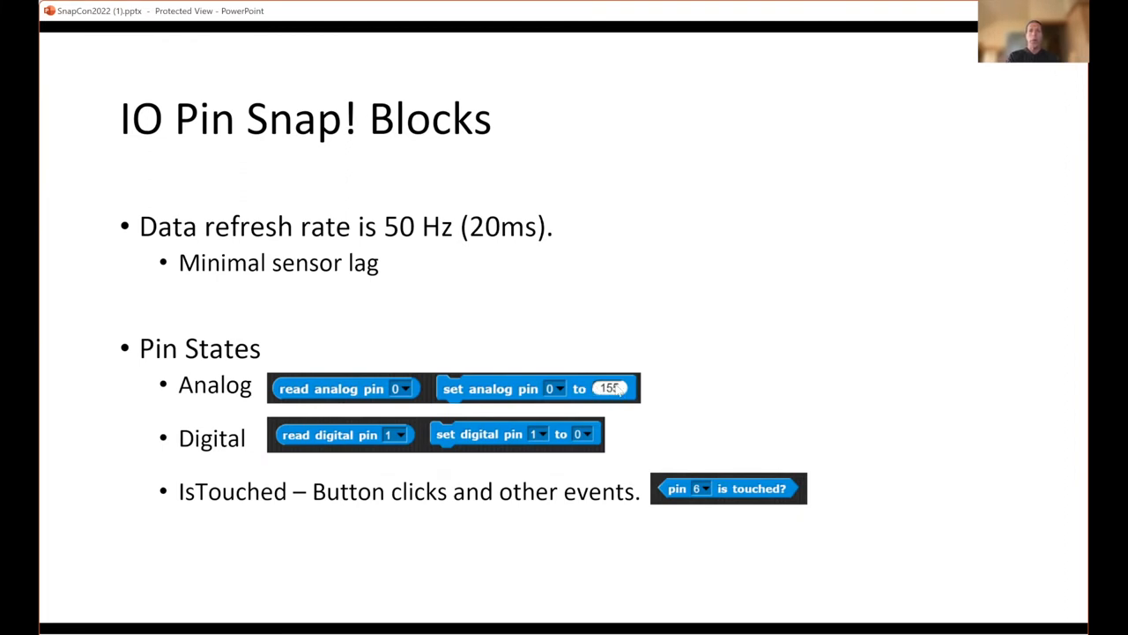
mouse_move(678, 383)
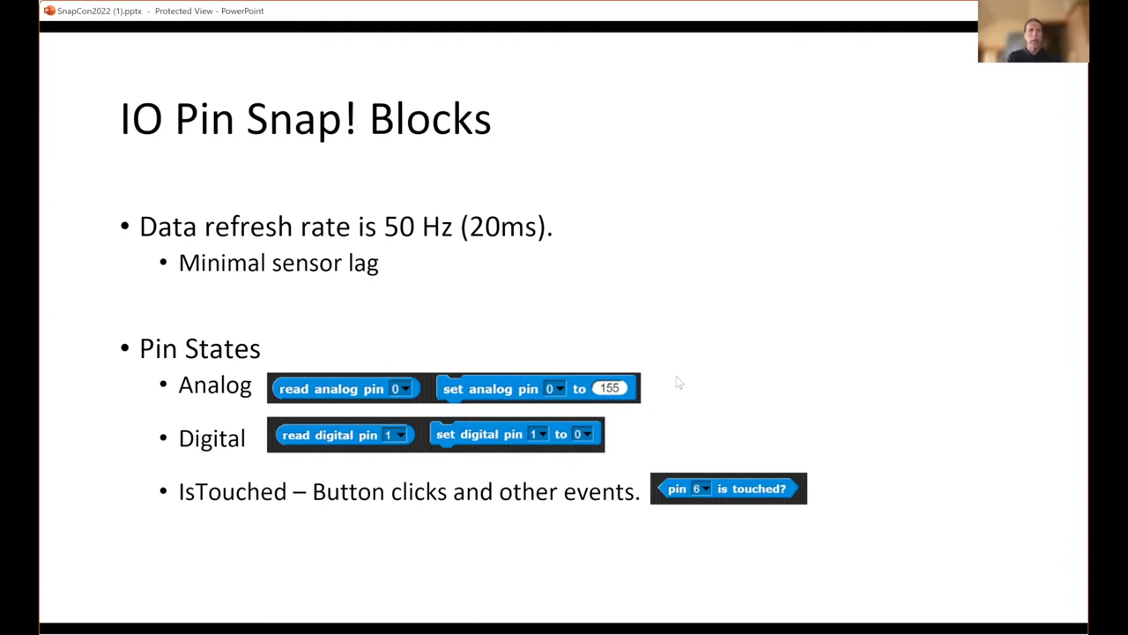
mouse_move(652, 375)
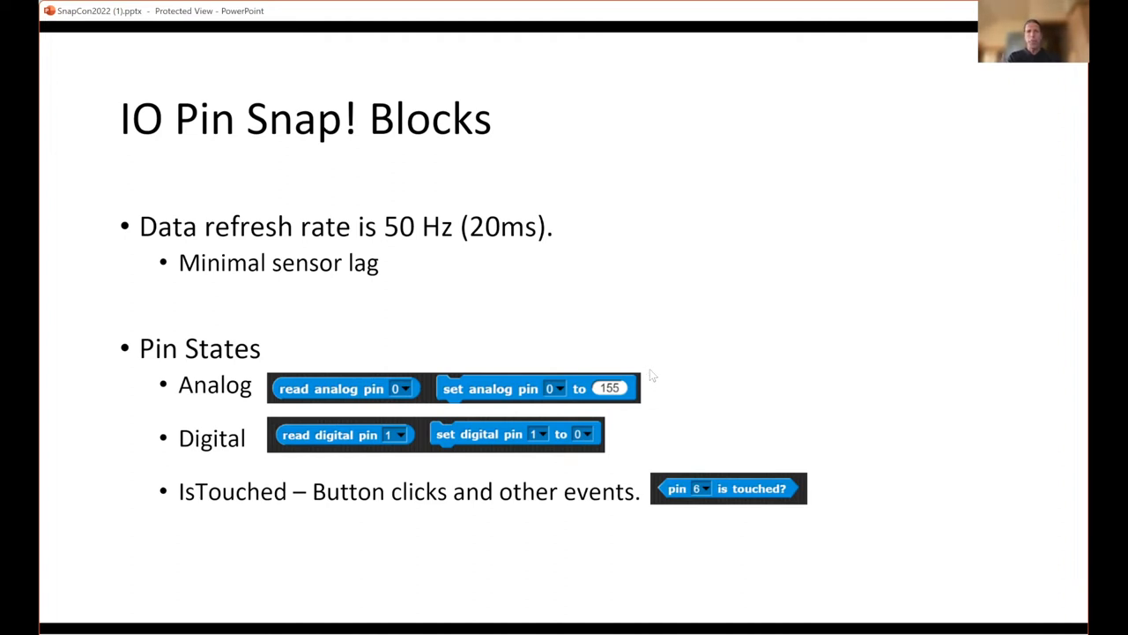
mouse_move(333, 444)
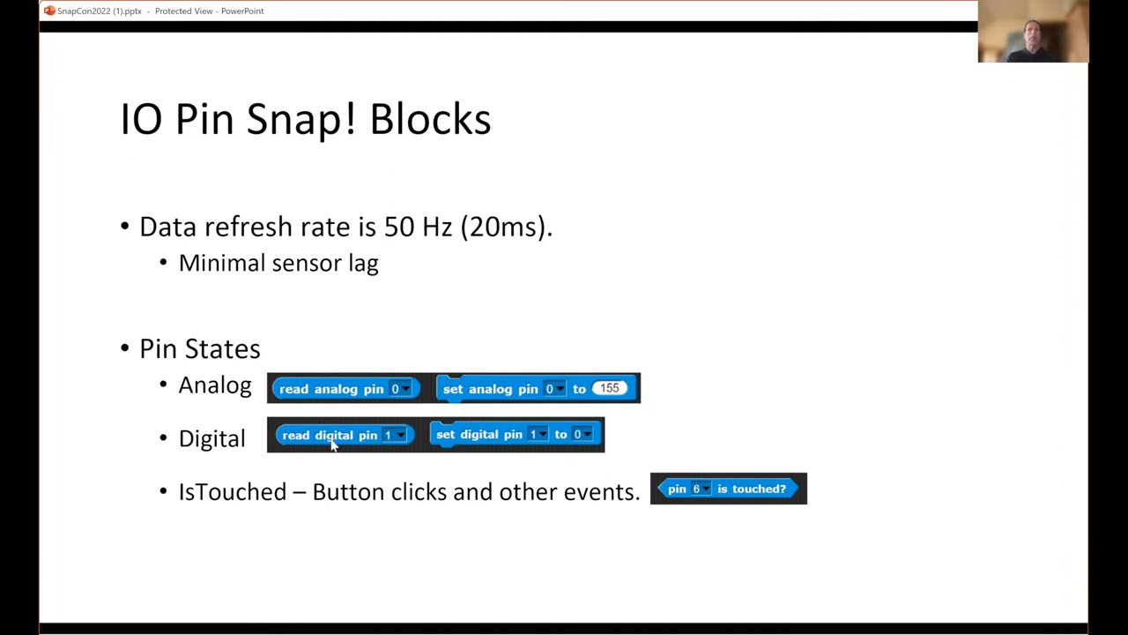
mouse_move(482, 443)
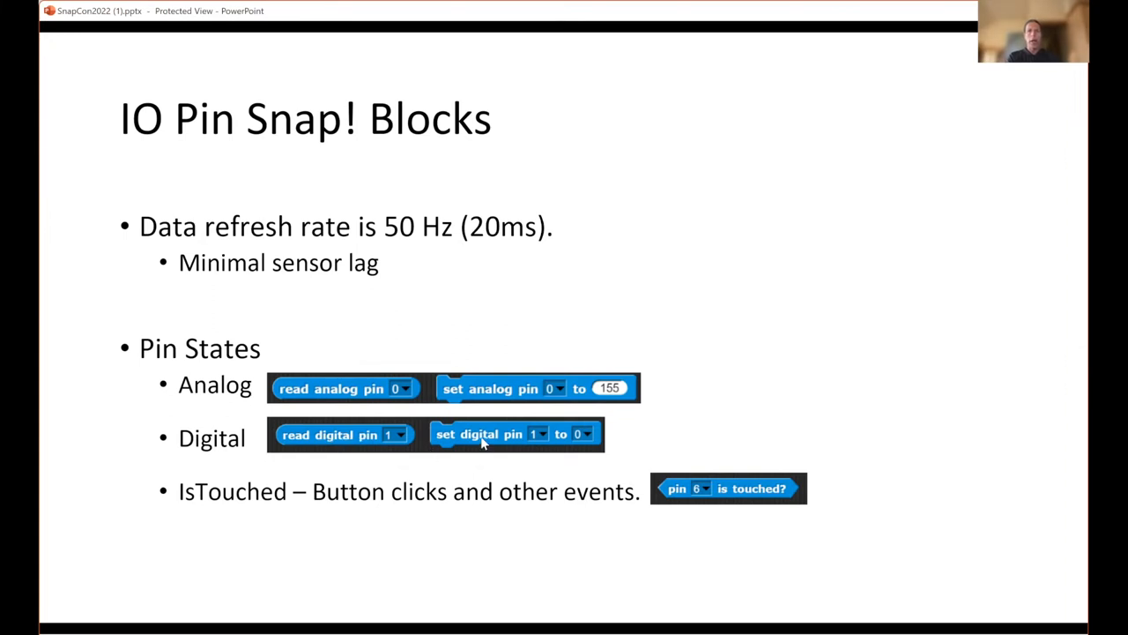
mouse_move(586, 431)
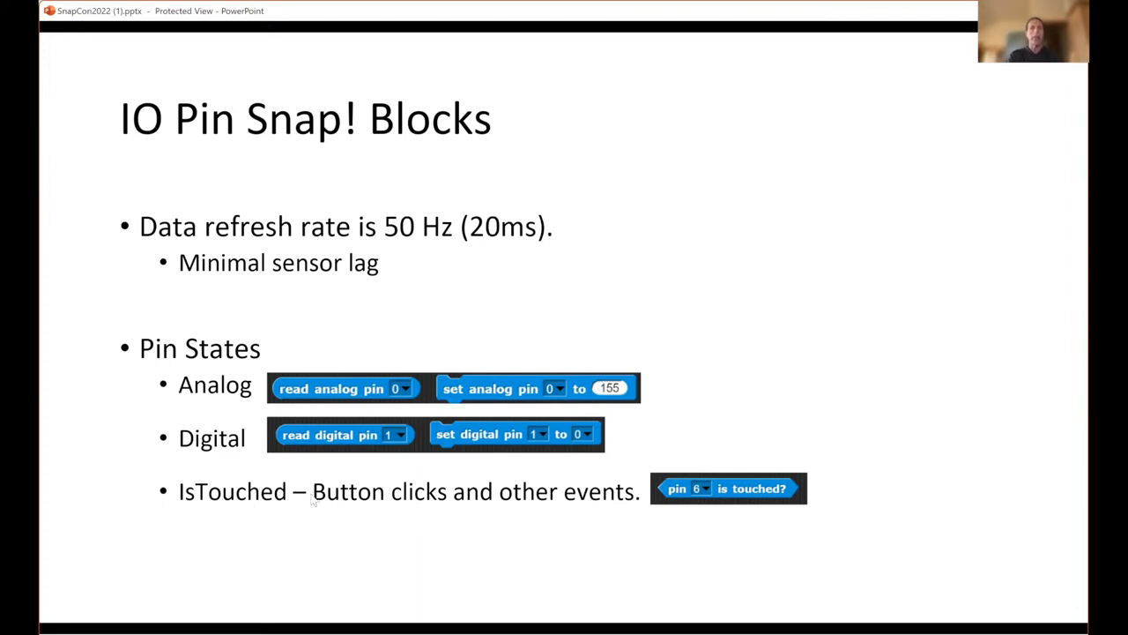
mouse_move(562, 504)
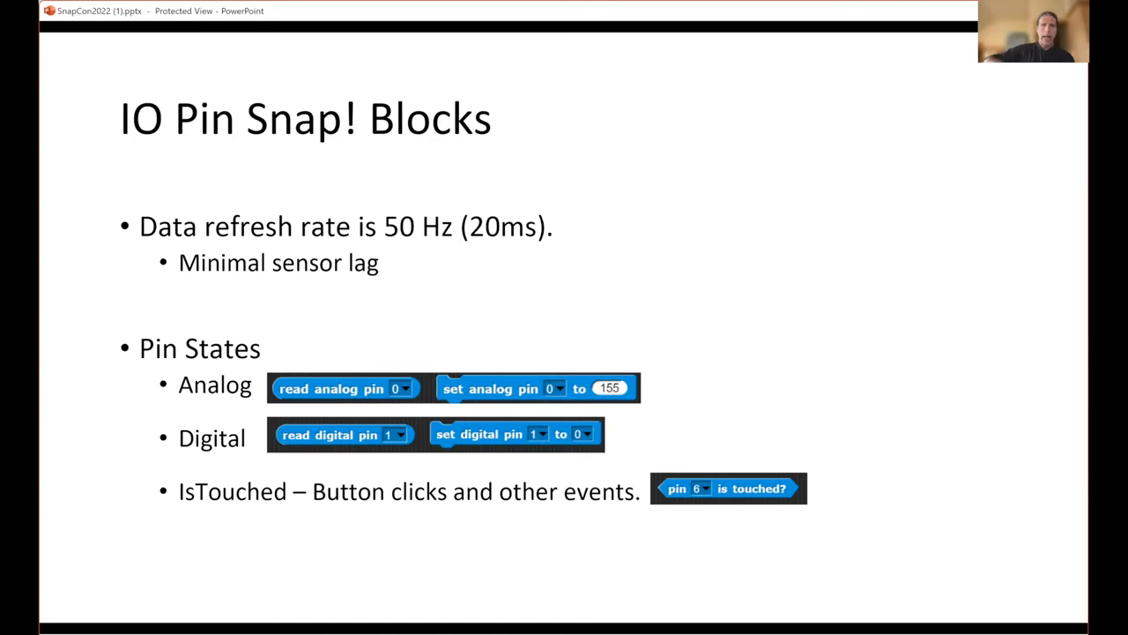
mouse_move(569, 523)
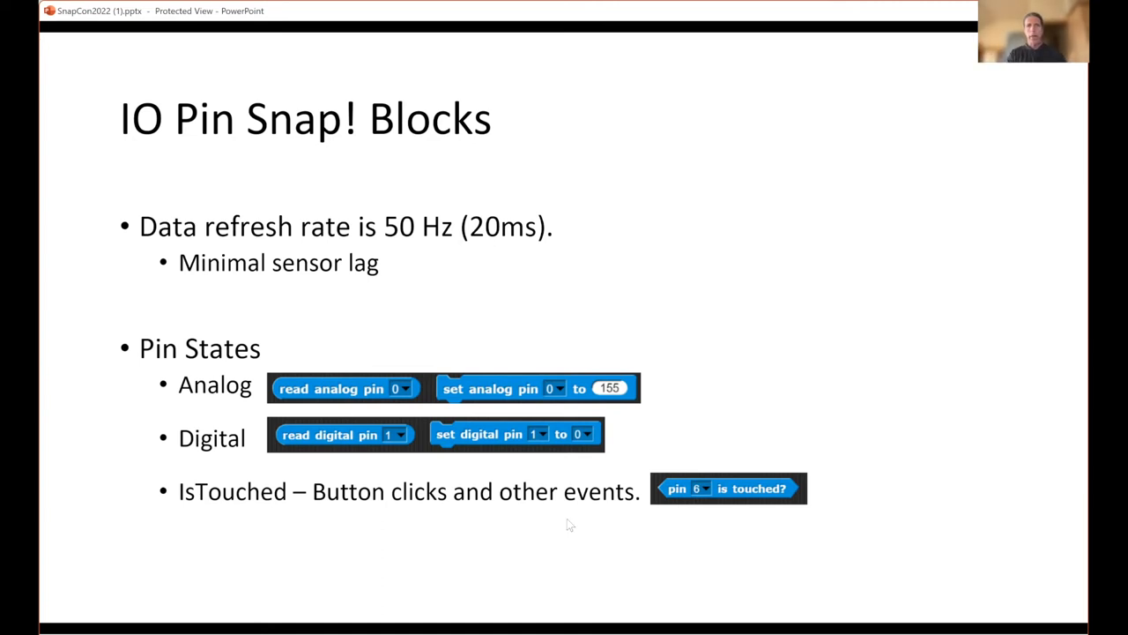
mouse_move(467, 528)
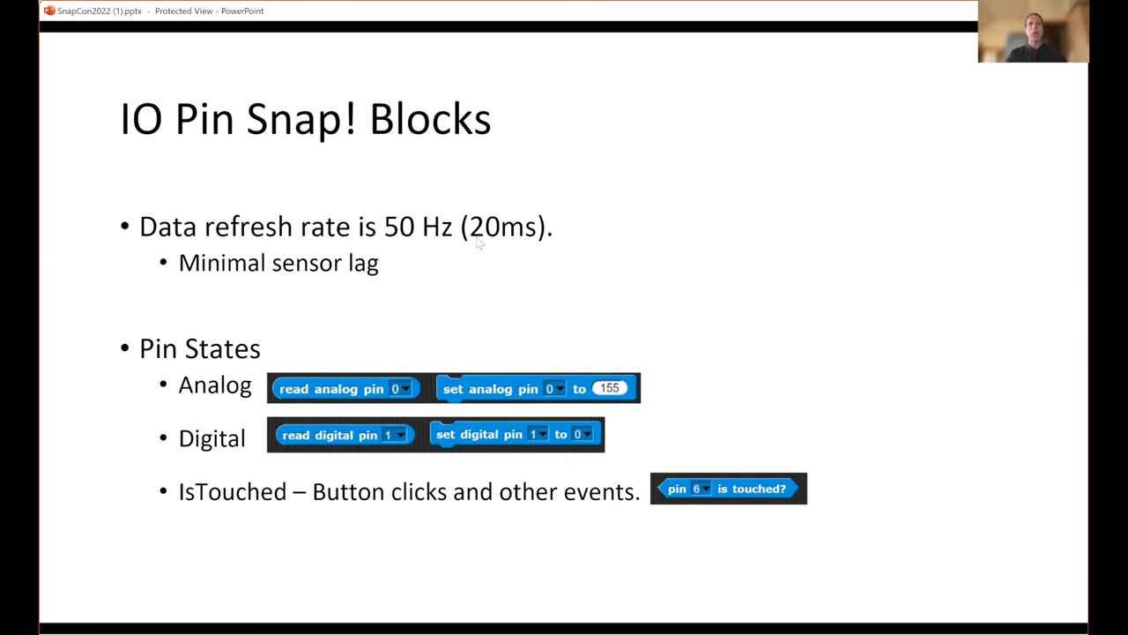
mouse_move(589, 287)
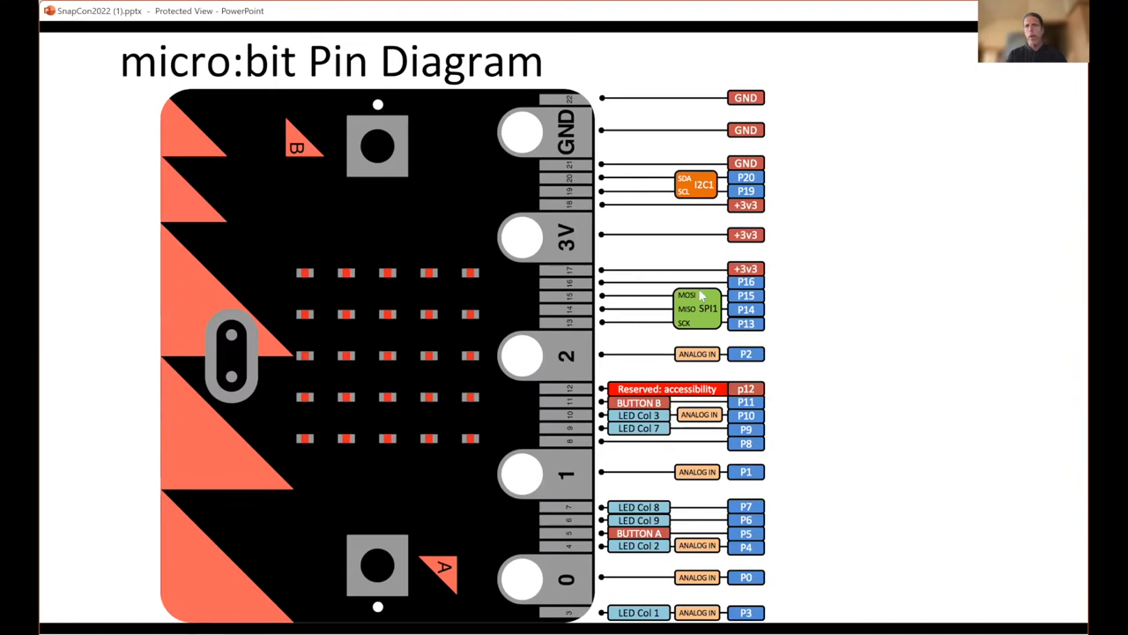
mouse_move(842, 350)
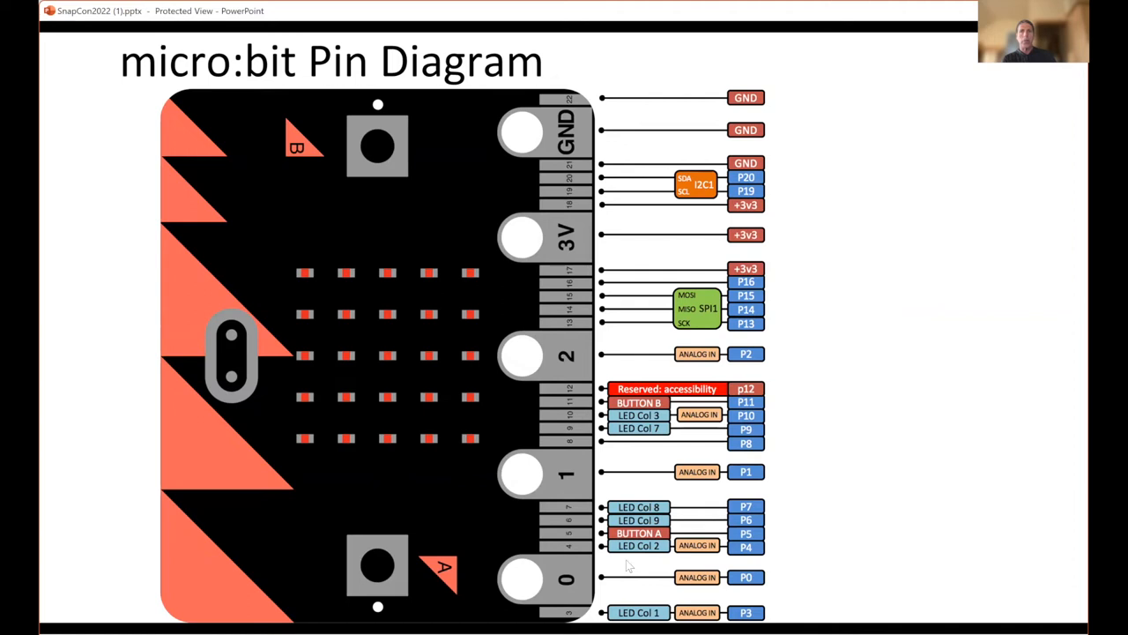
mouse_move(652, 353)
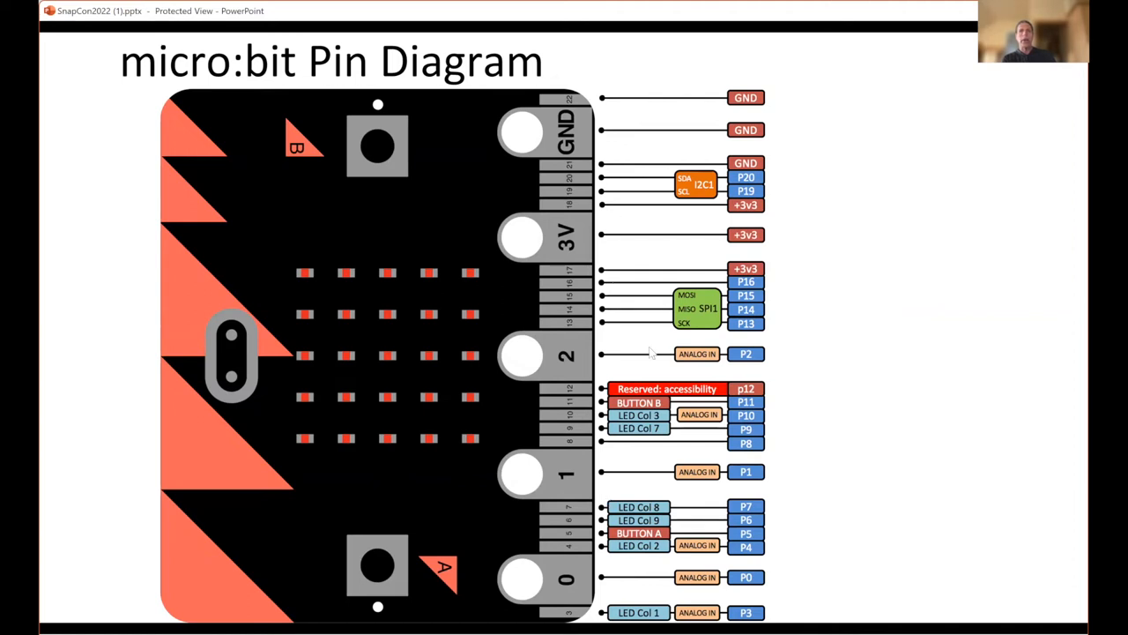
mouse_move(804, 313)
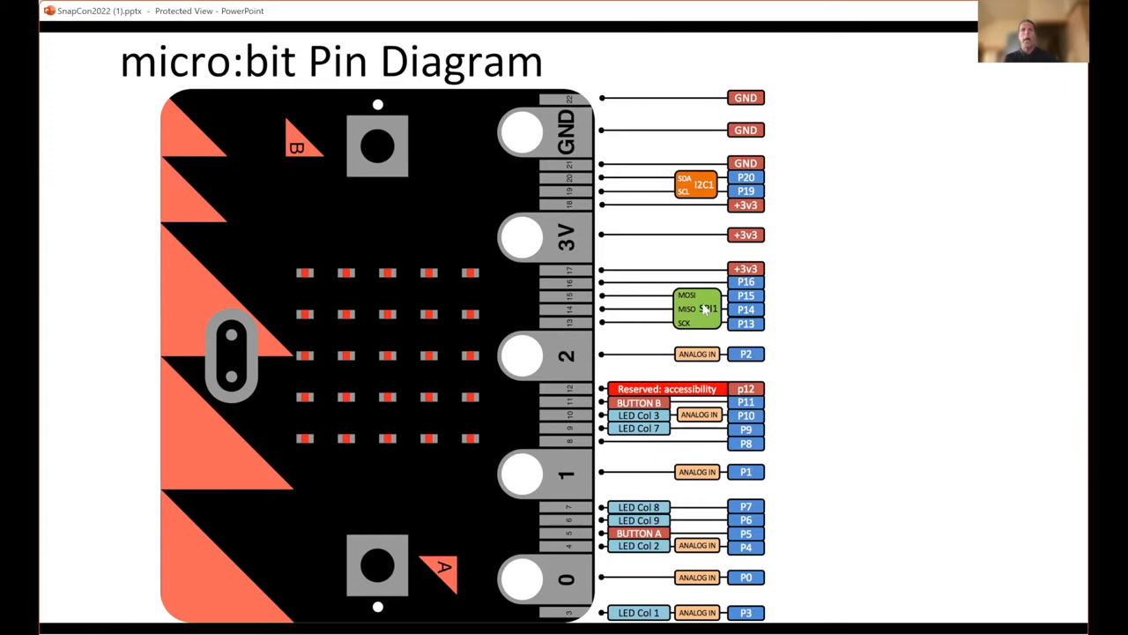
mouse_move(759, 193)
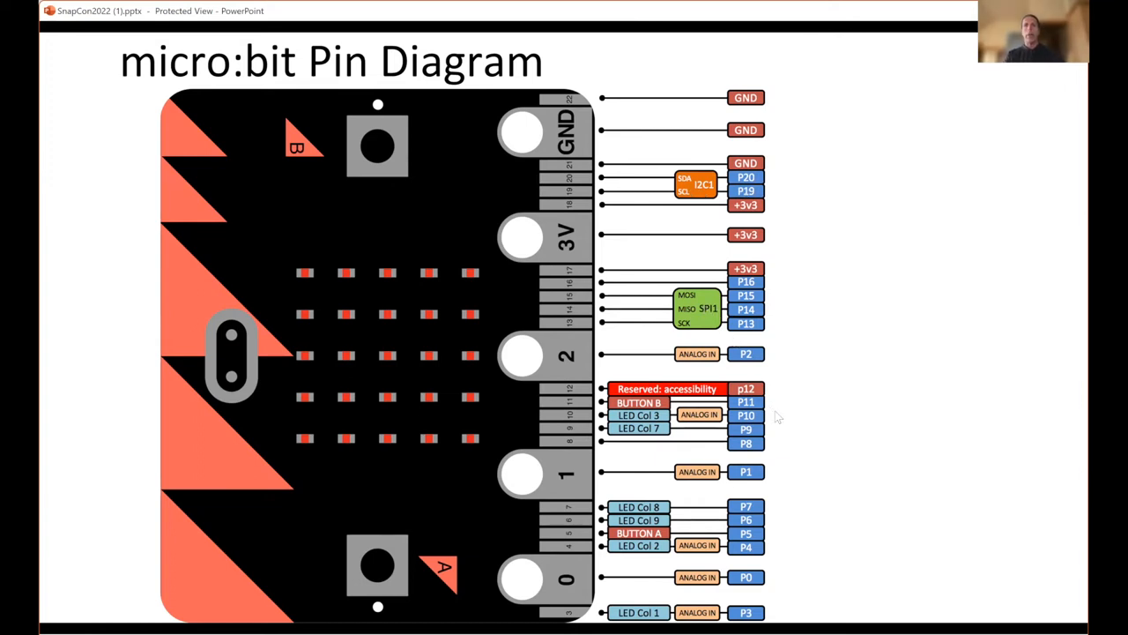
mouse_move(916, 460)
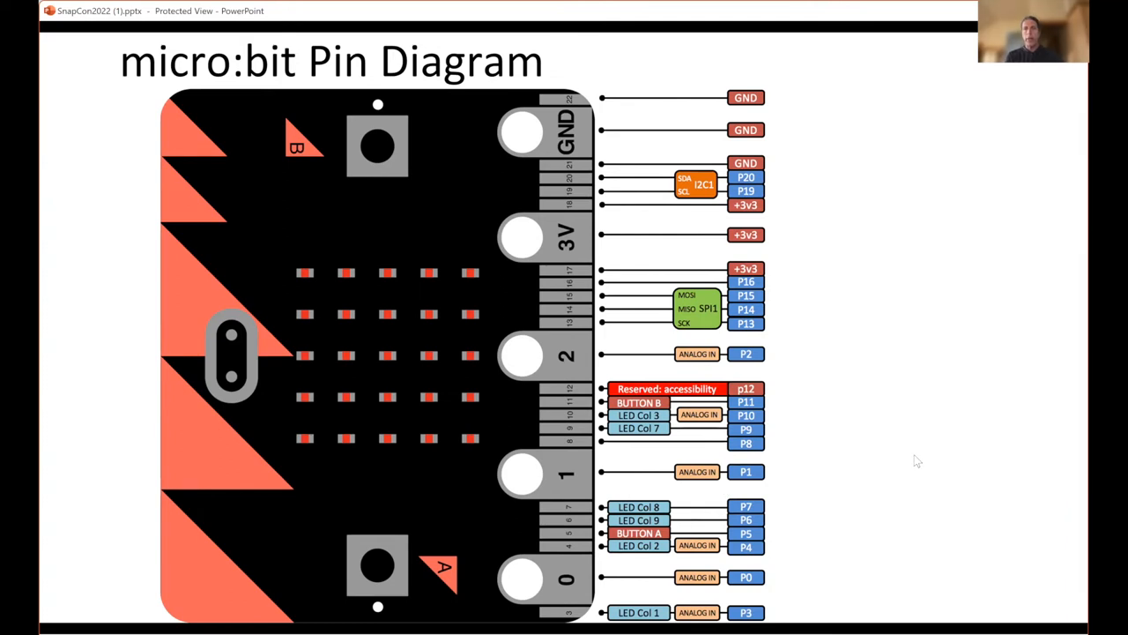
Step: Advance to the Snap ITEEA micro:bit Connector Block Library slide
key(right)
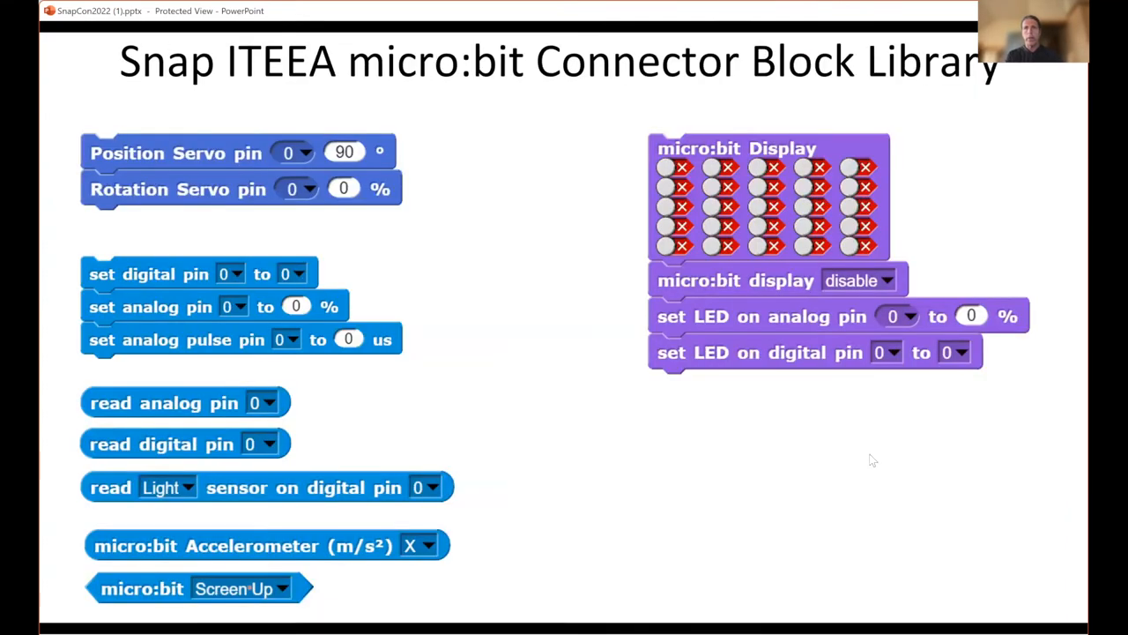
mouse_move(642, 450)
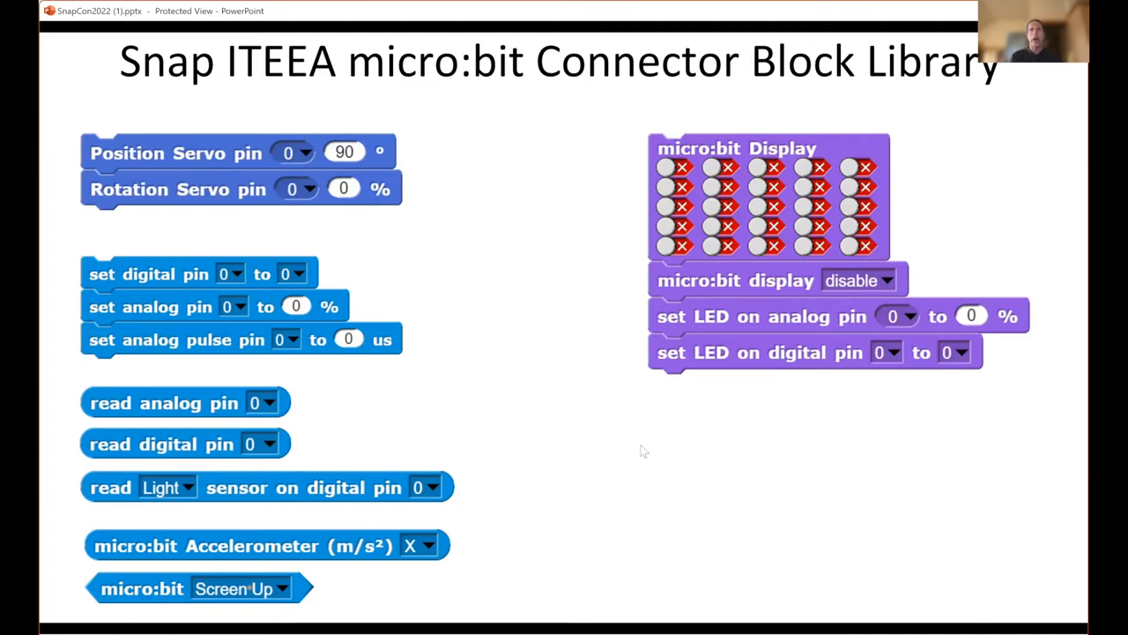
mouse_move(582, 456)
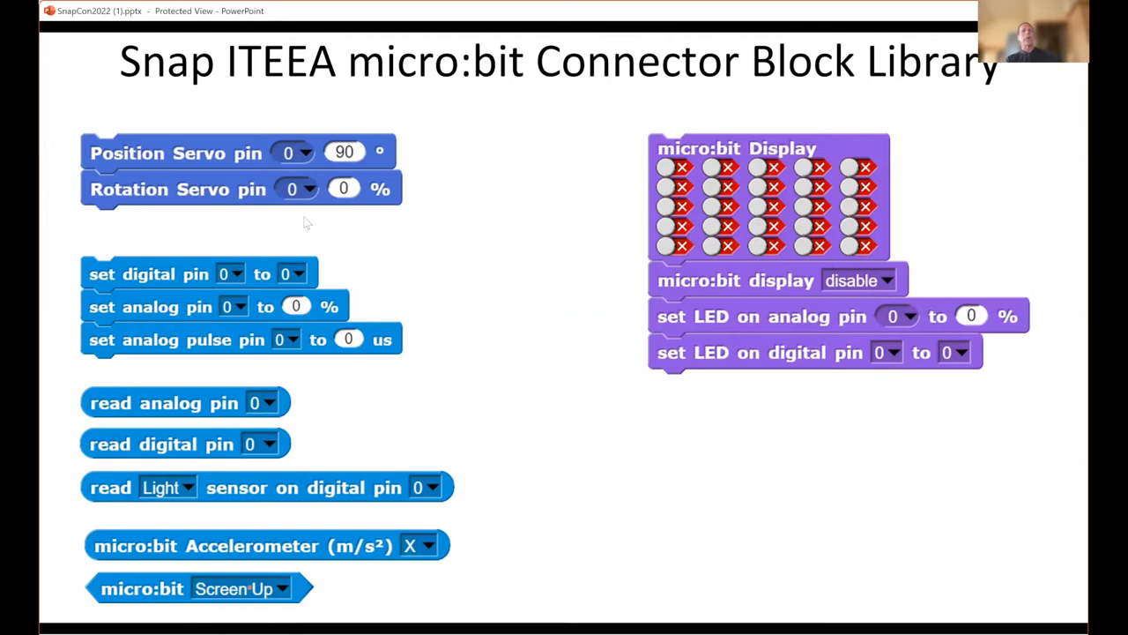
mouse_move(595, 481)
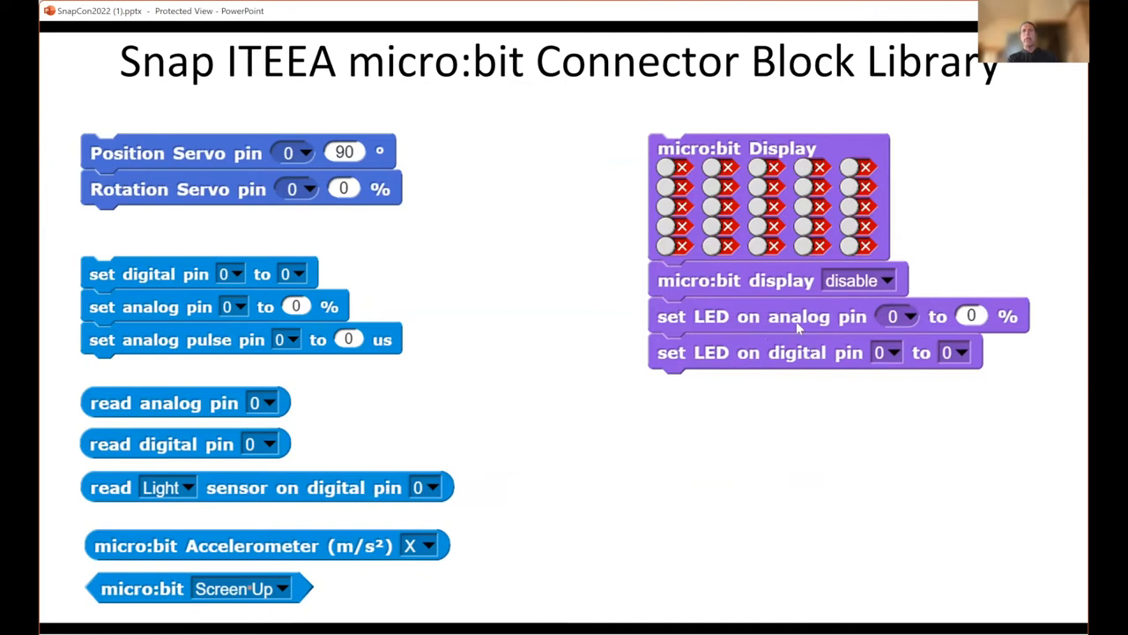
mouse_move(784, 364)
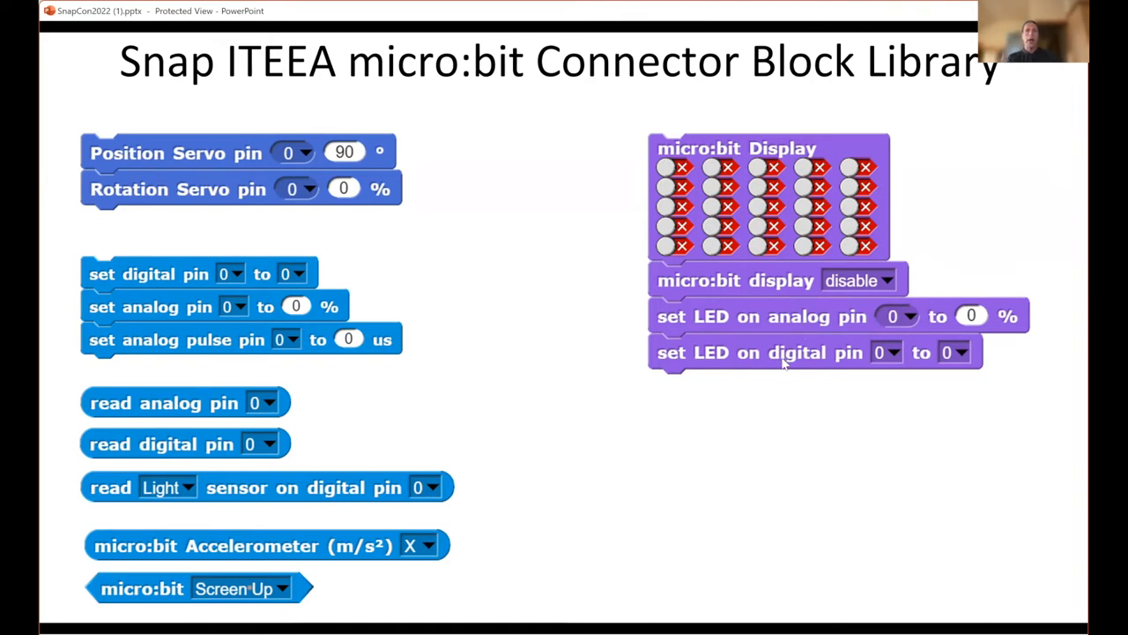
mouse_move(754, 406)
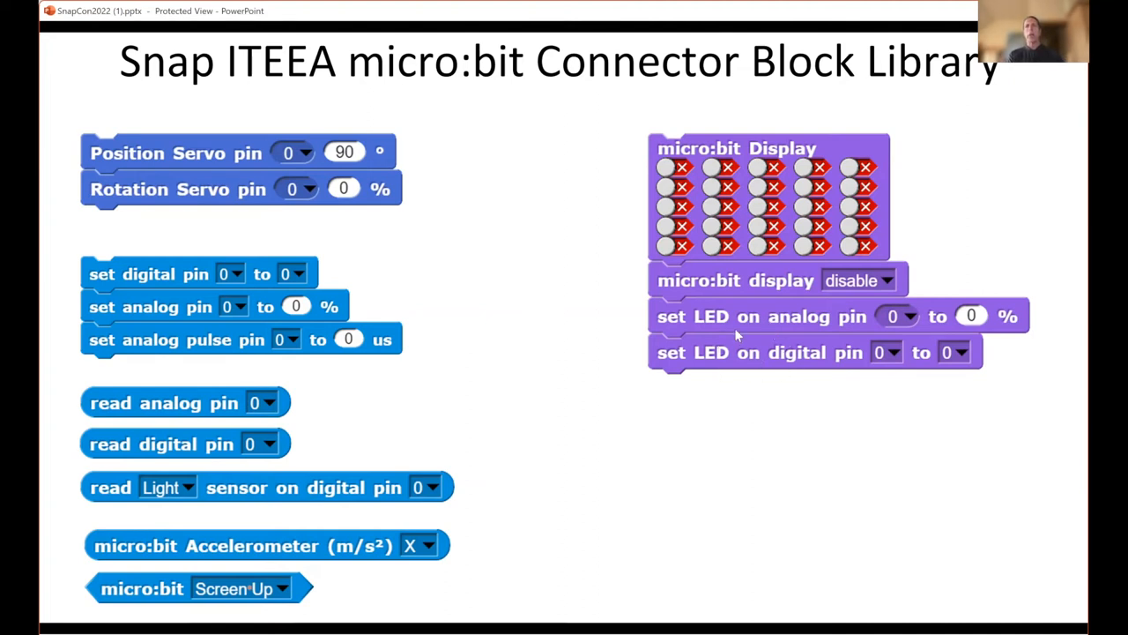
mouse_move(733, 333)
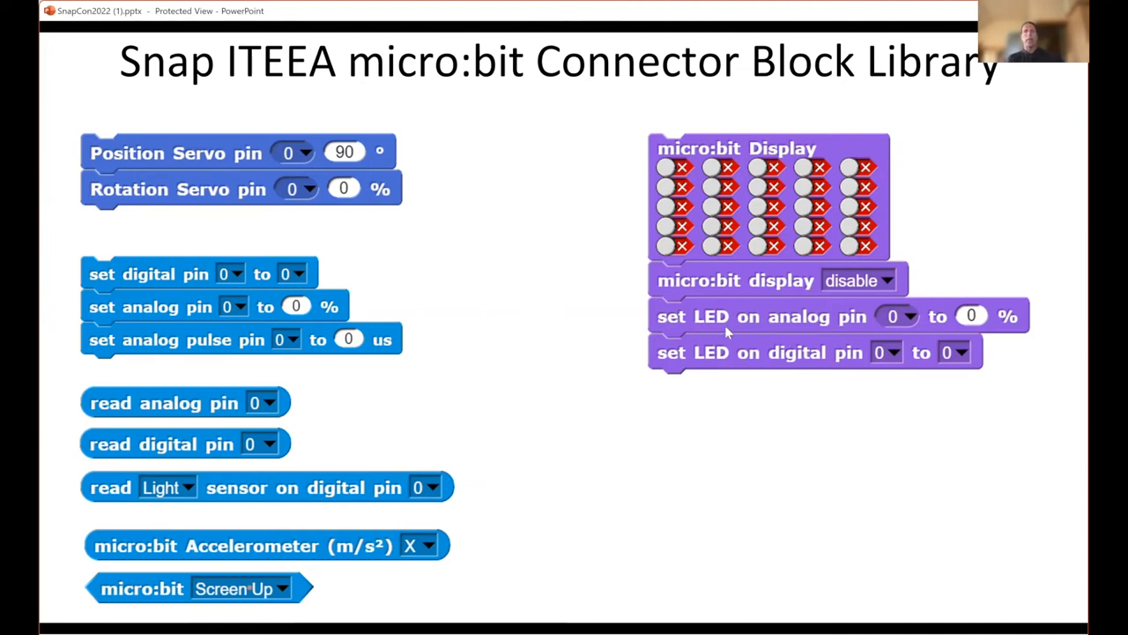
mouse_move(738, 391)
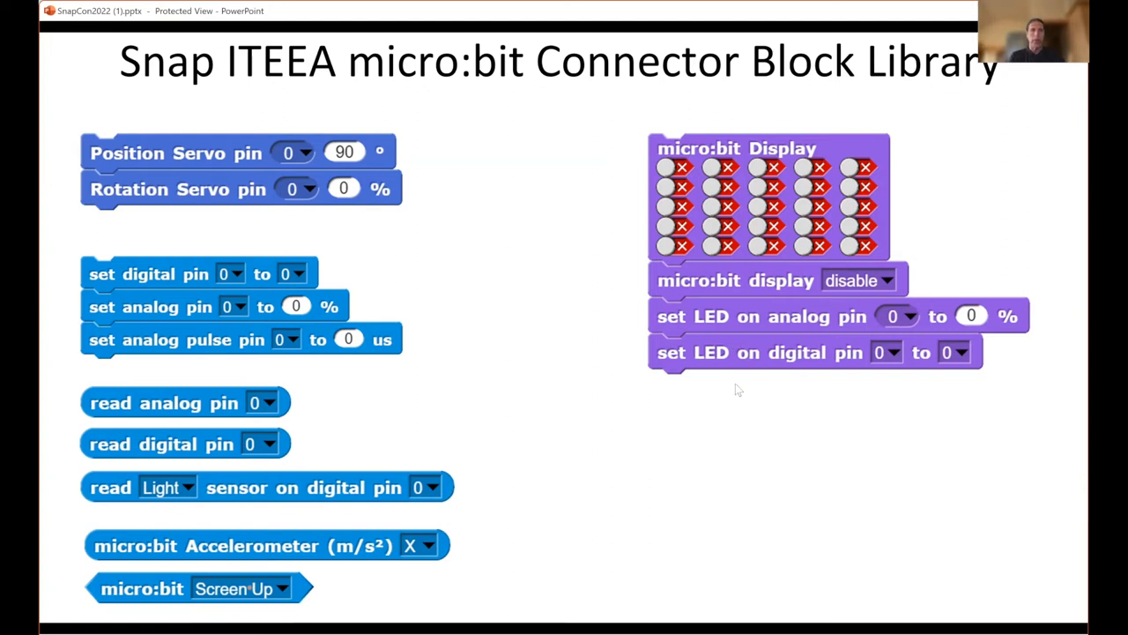
mouse_move(644, 421)
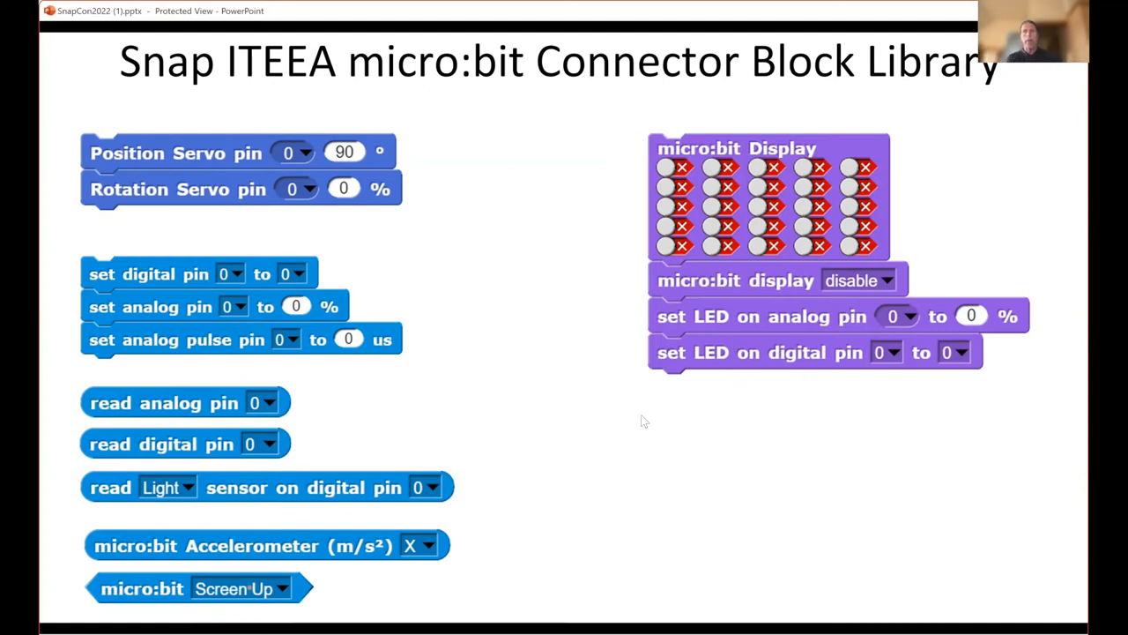
mouse_move(249, 502)
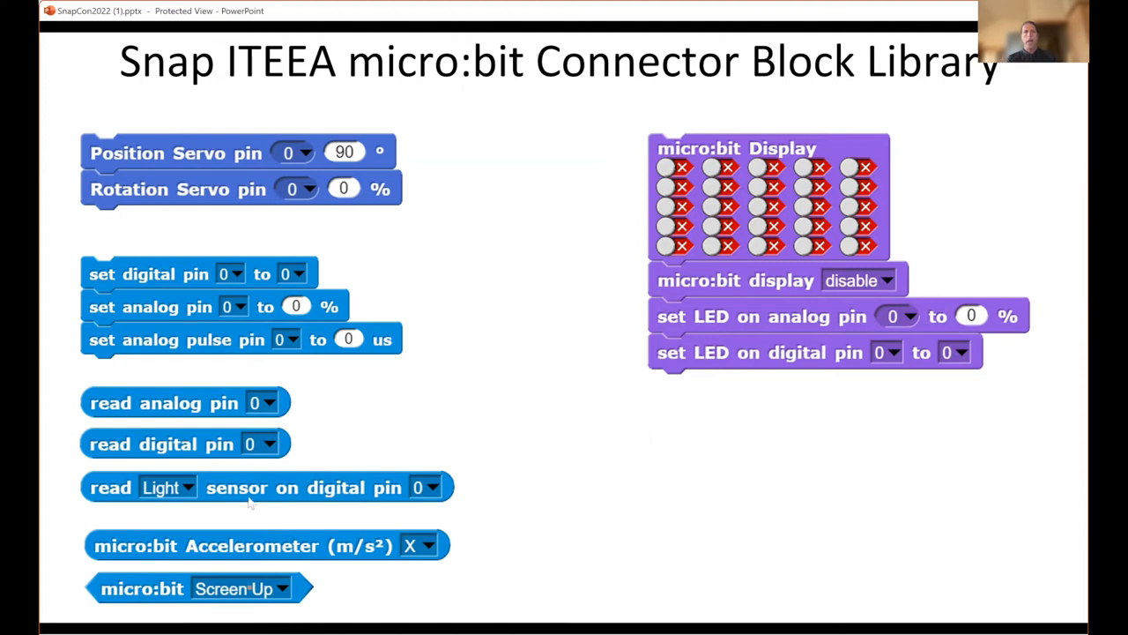
mouse_move(227, 599)
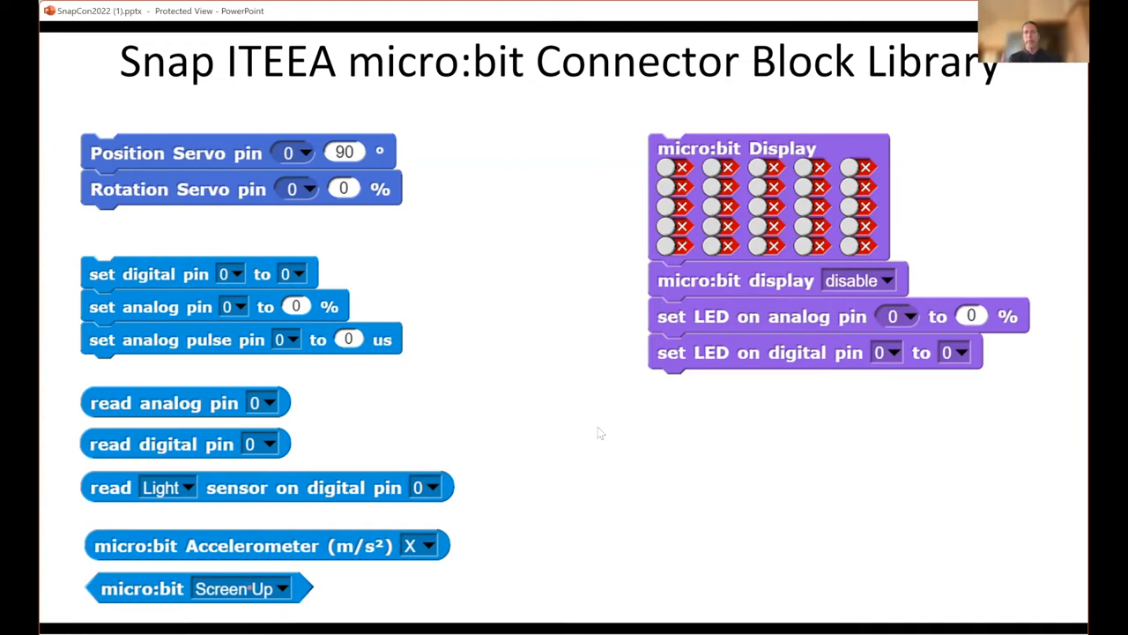
Step: Advance to the Analog to Digital Conversion (and vice versa) slide
key(right)
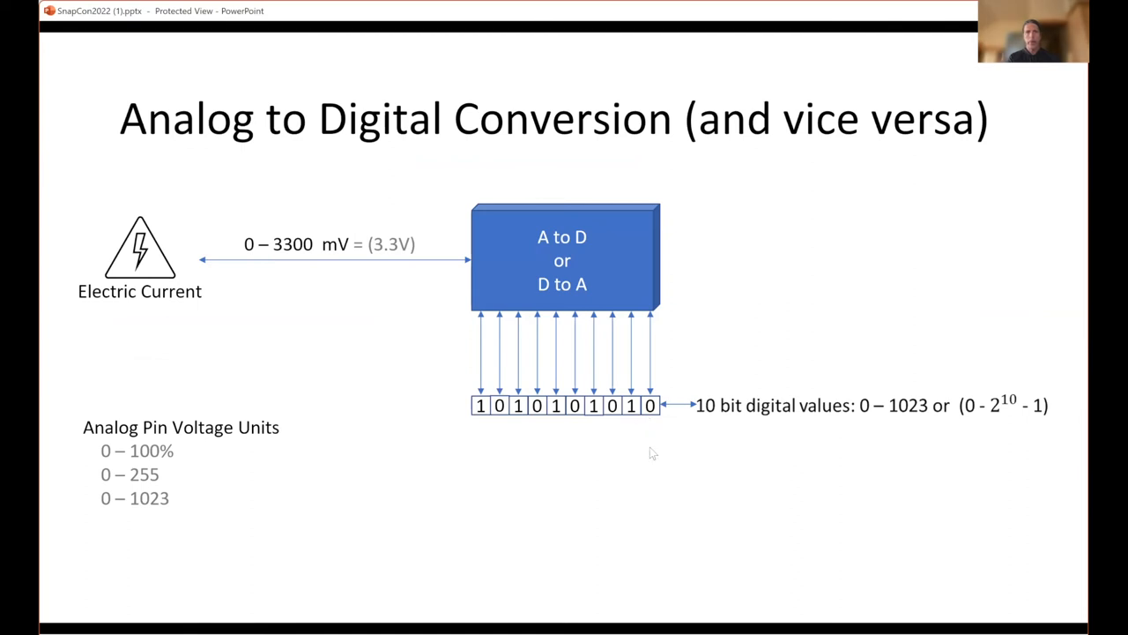
mouse_move(690, 452)
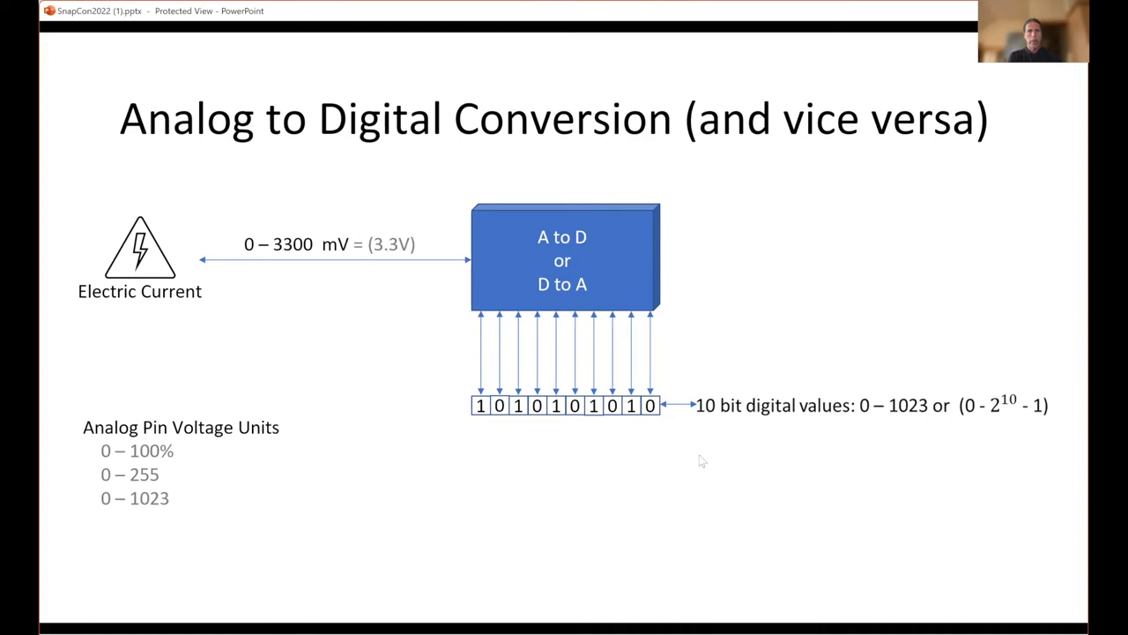
mouse_move(820, 473)
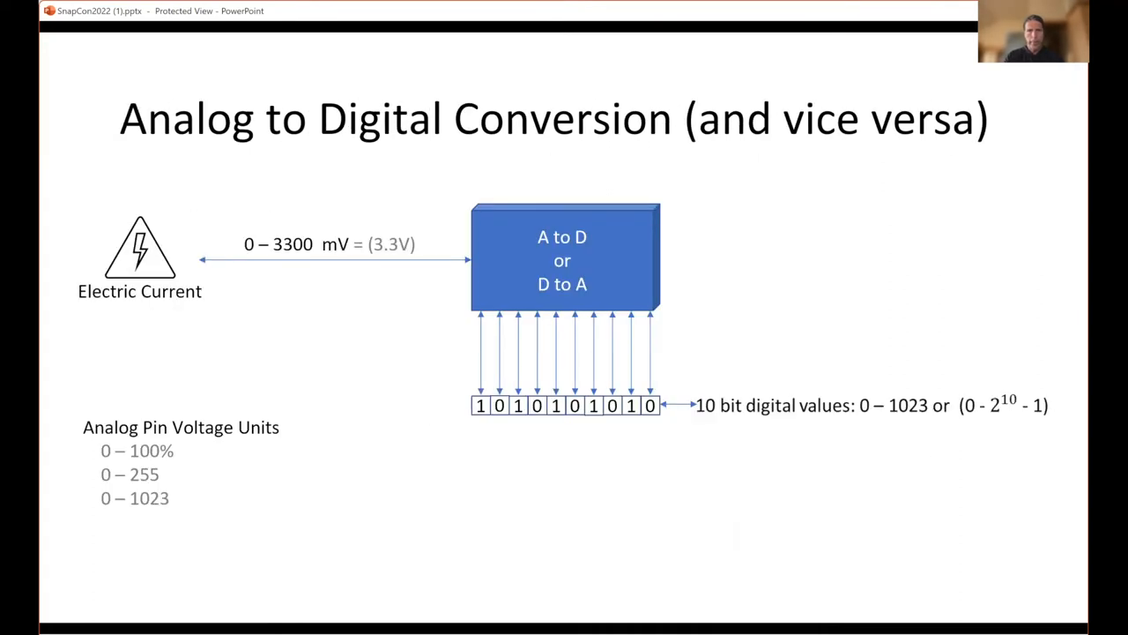
mouse_move(173, 479)
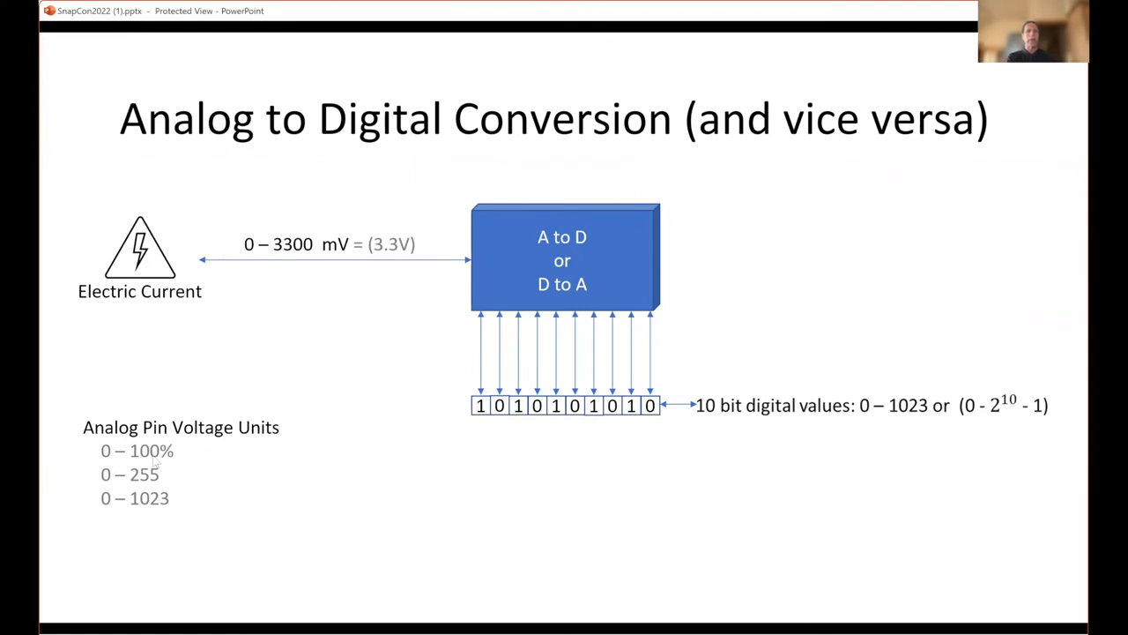
mouse_move(119, 456)
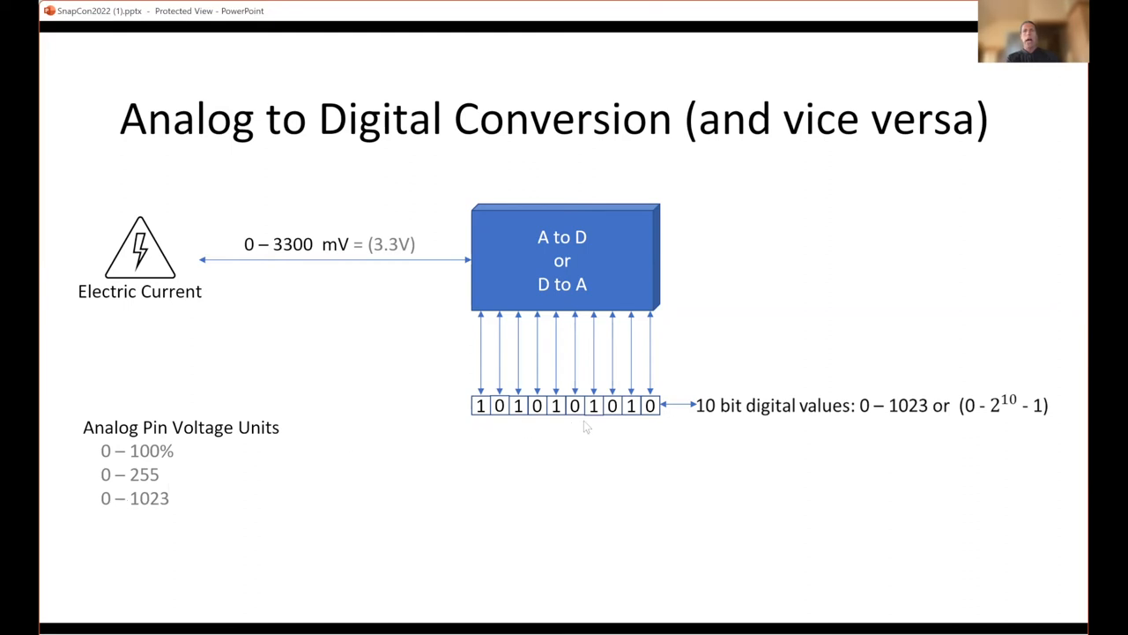
mouse_move(721, 403)
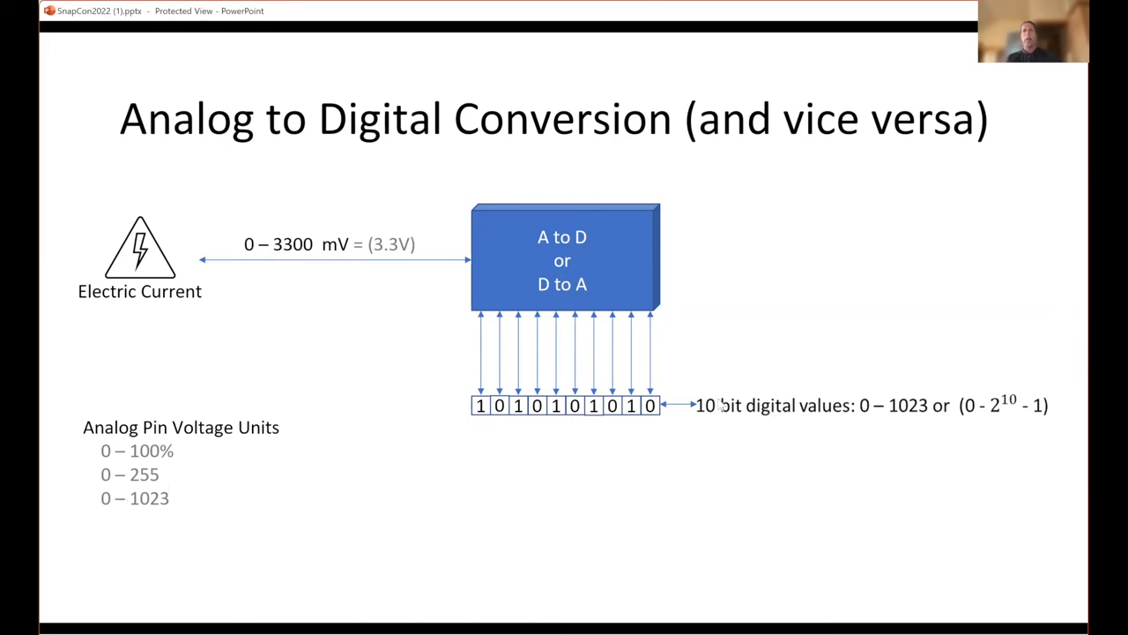
mouse_move(660, 441)
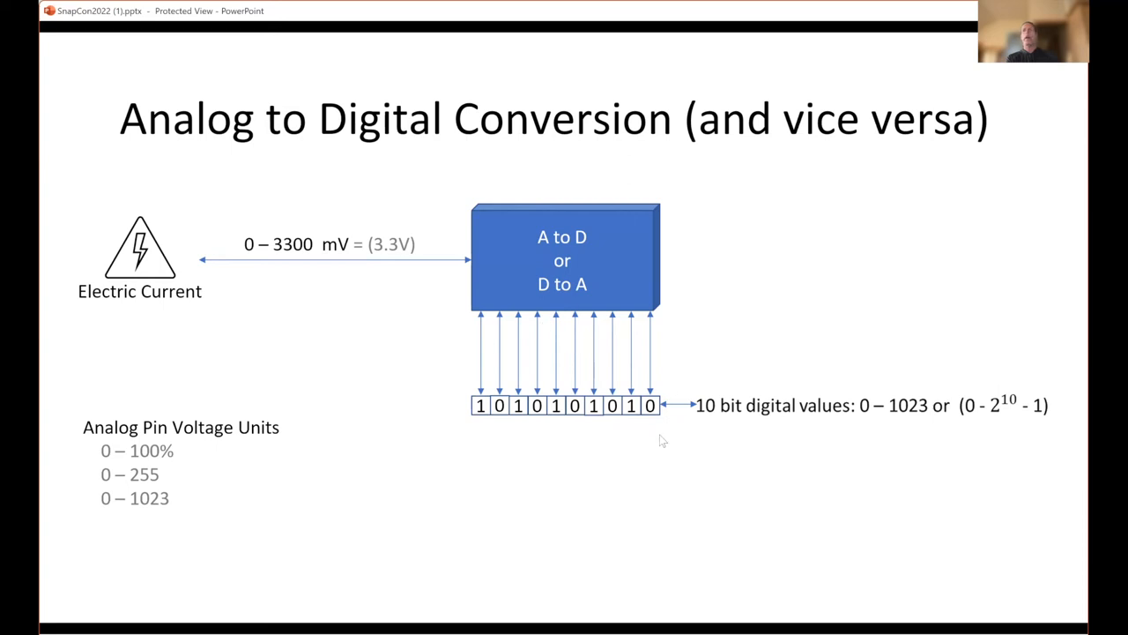
mouse_move(878, 433)
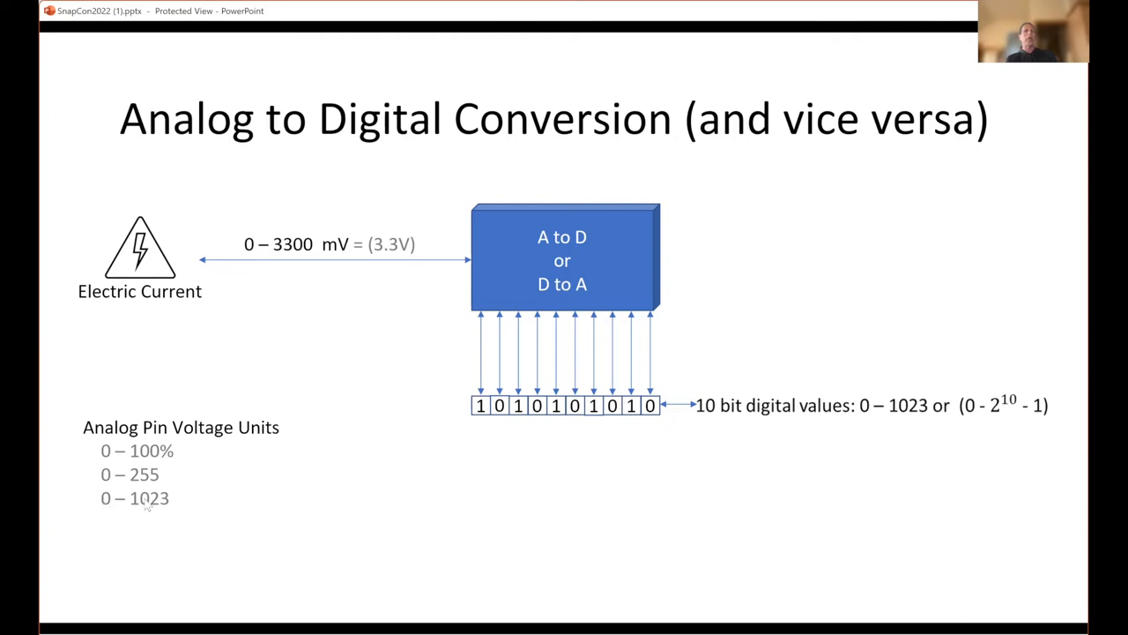
mouse_move(227, 434)
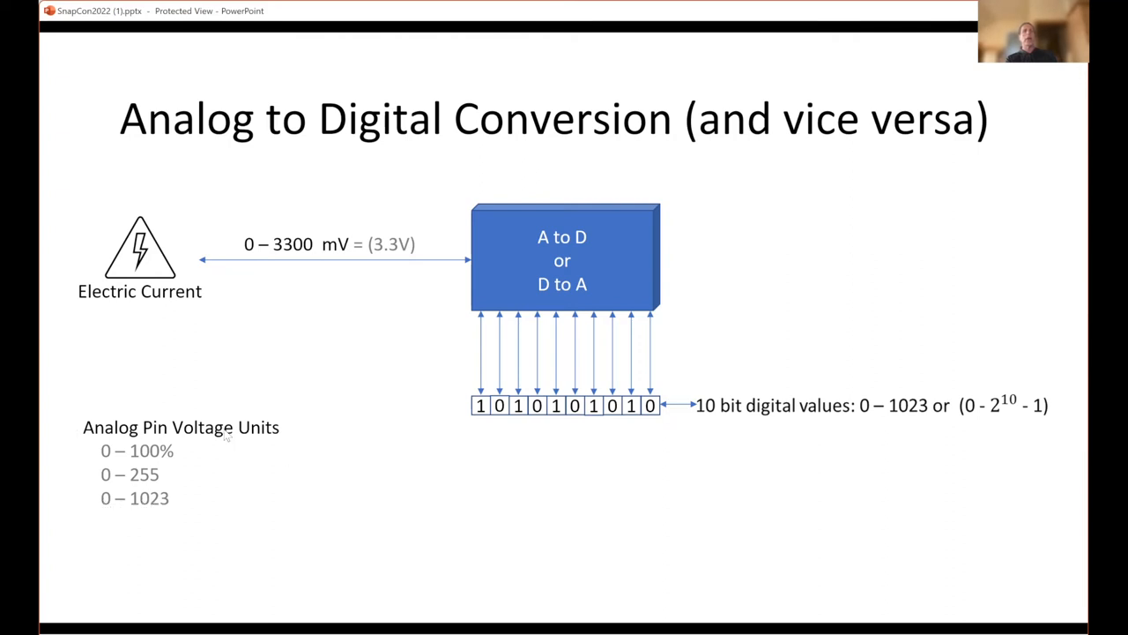
mouse_move(246, 499)
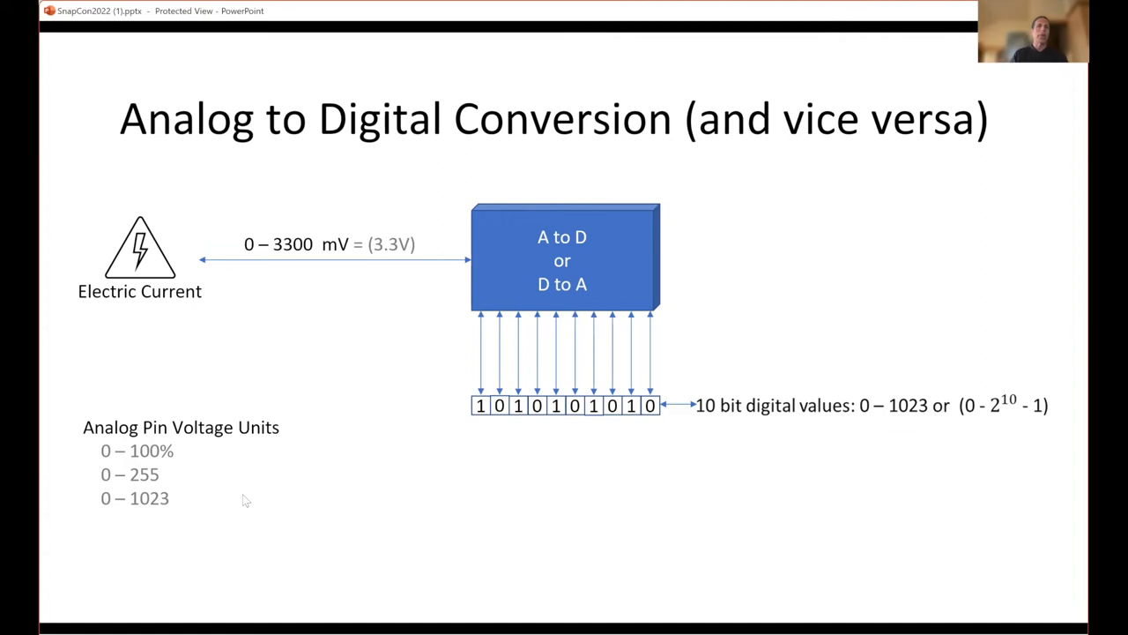
mouse_move(293, 487)
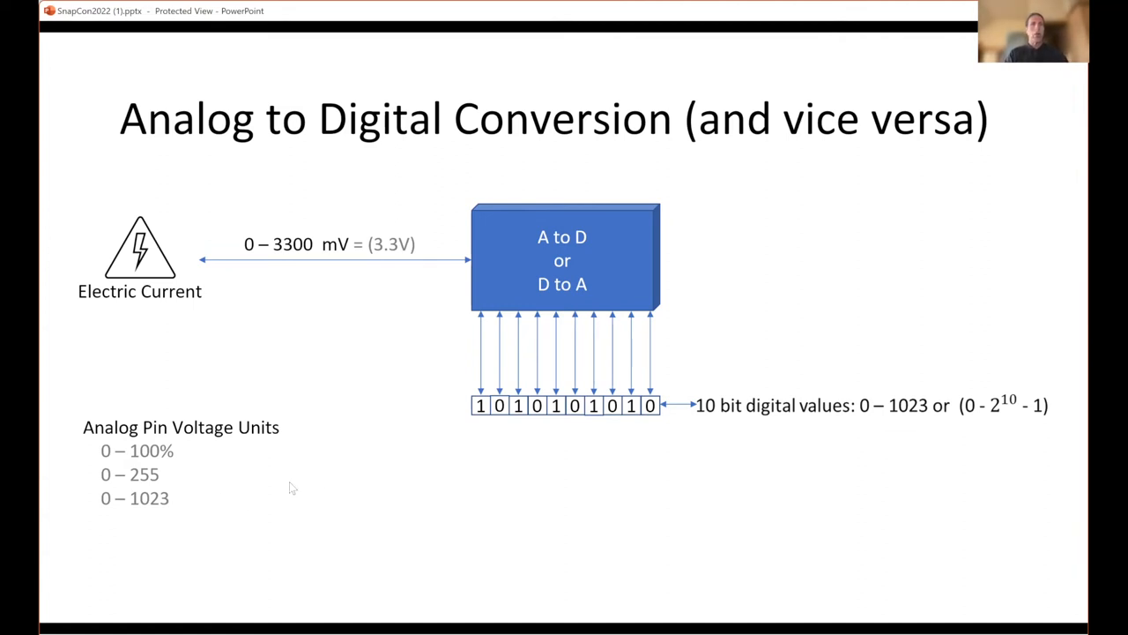
mouse_move(370, 260)
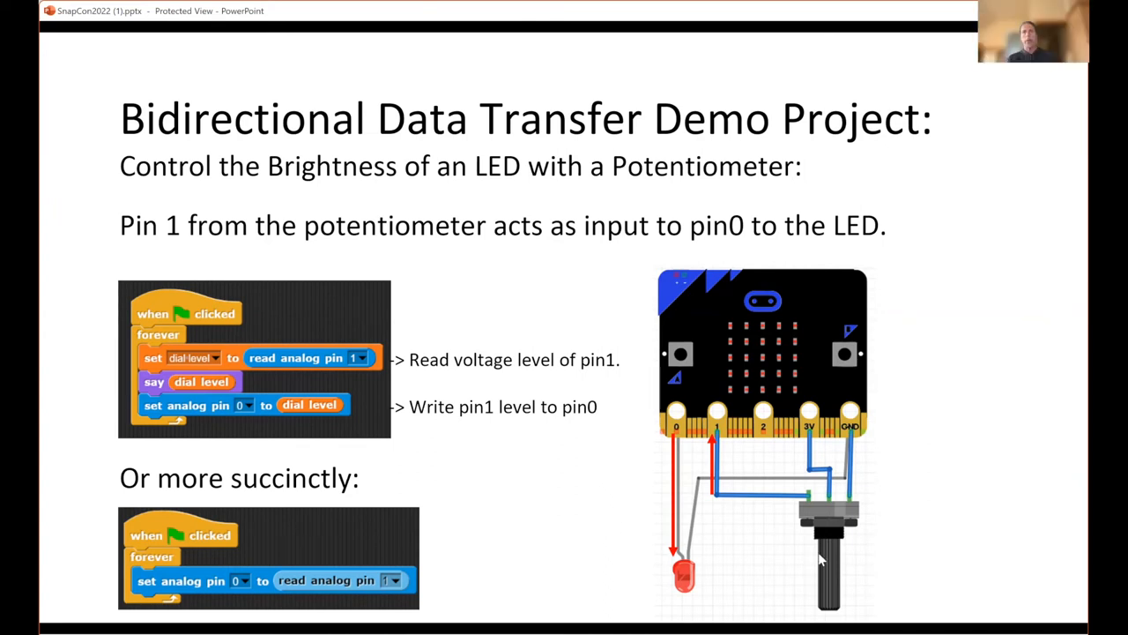
mouse_move(982, 432)
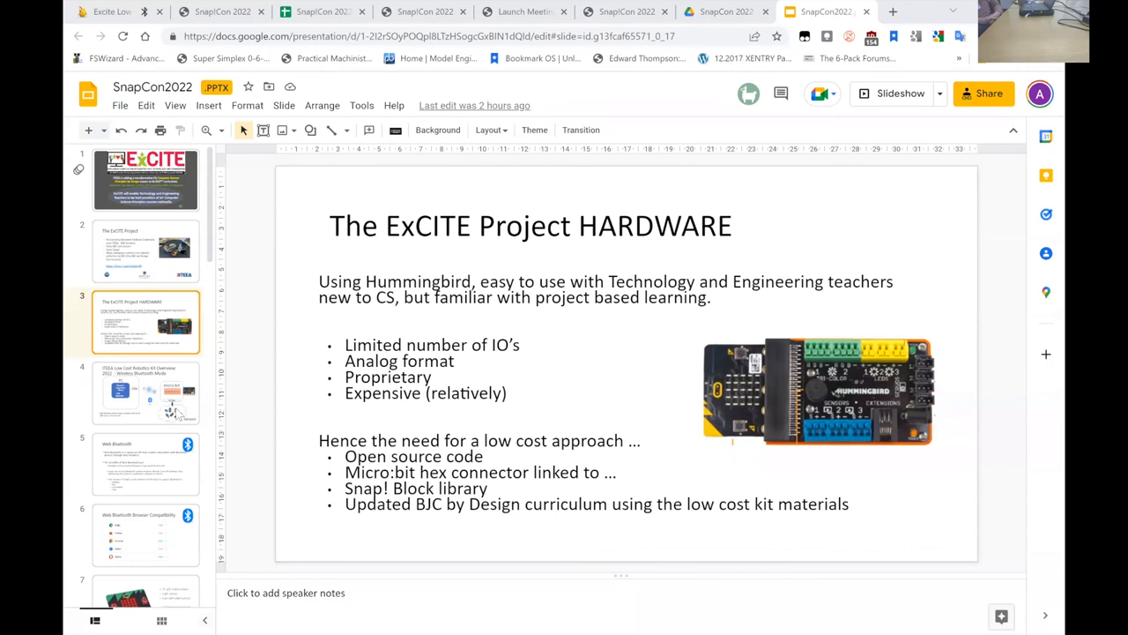
Step: Scroll the filmstrip and select slide 19, the students' model railroad crossing photo
scroll(down, 3)
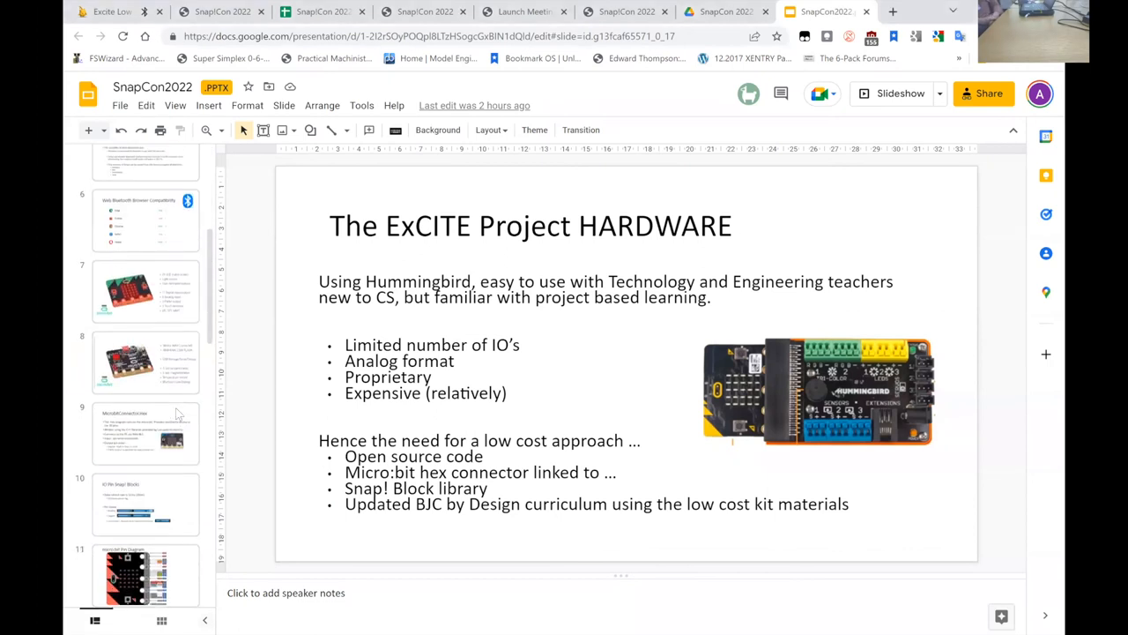
scroll(down, 3)
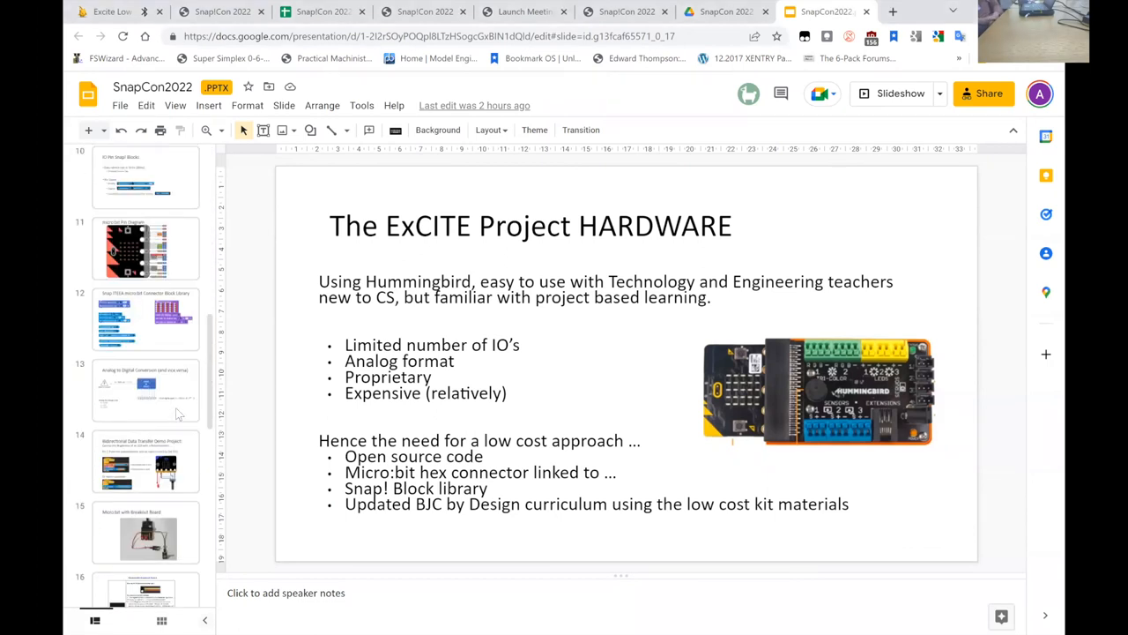
scroll(down, 3)
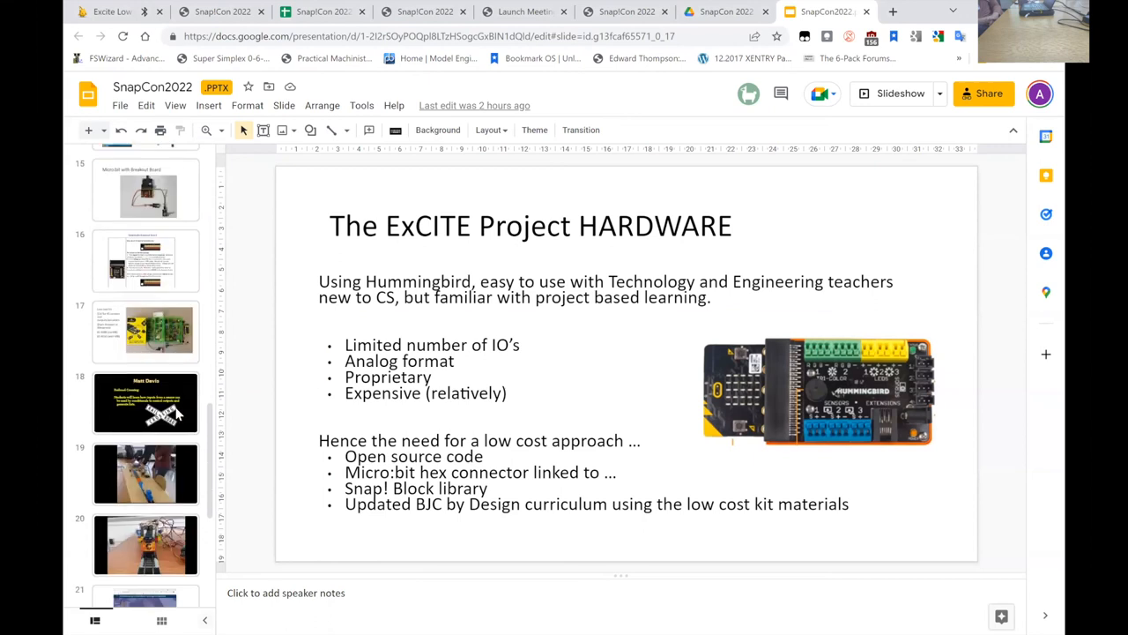
scroll(down, 3)
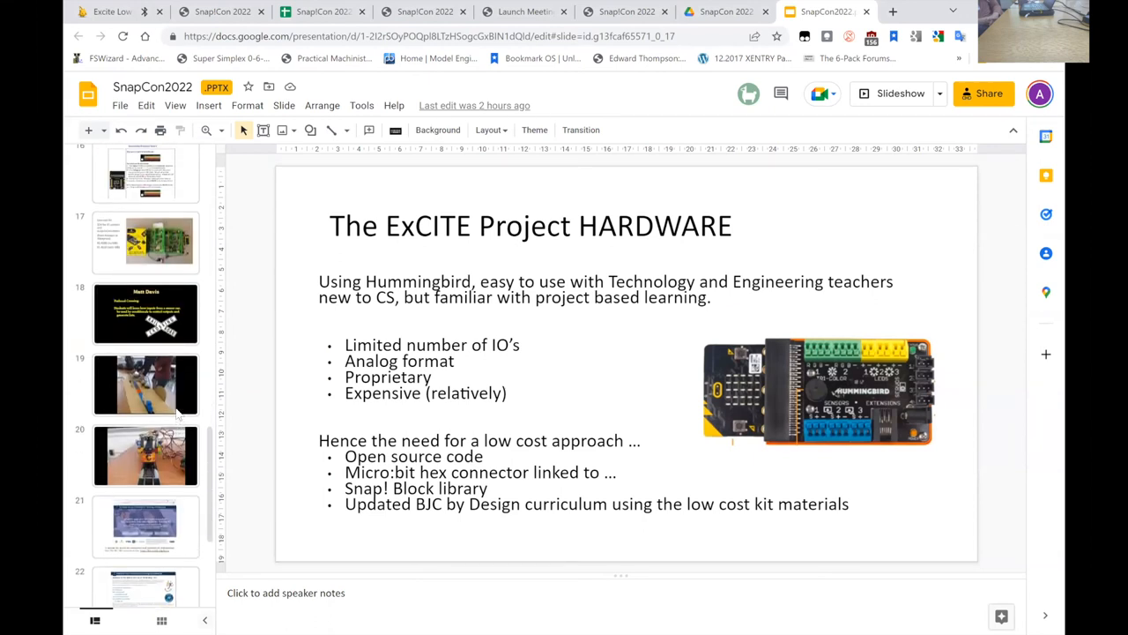
click(145, 385)
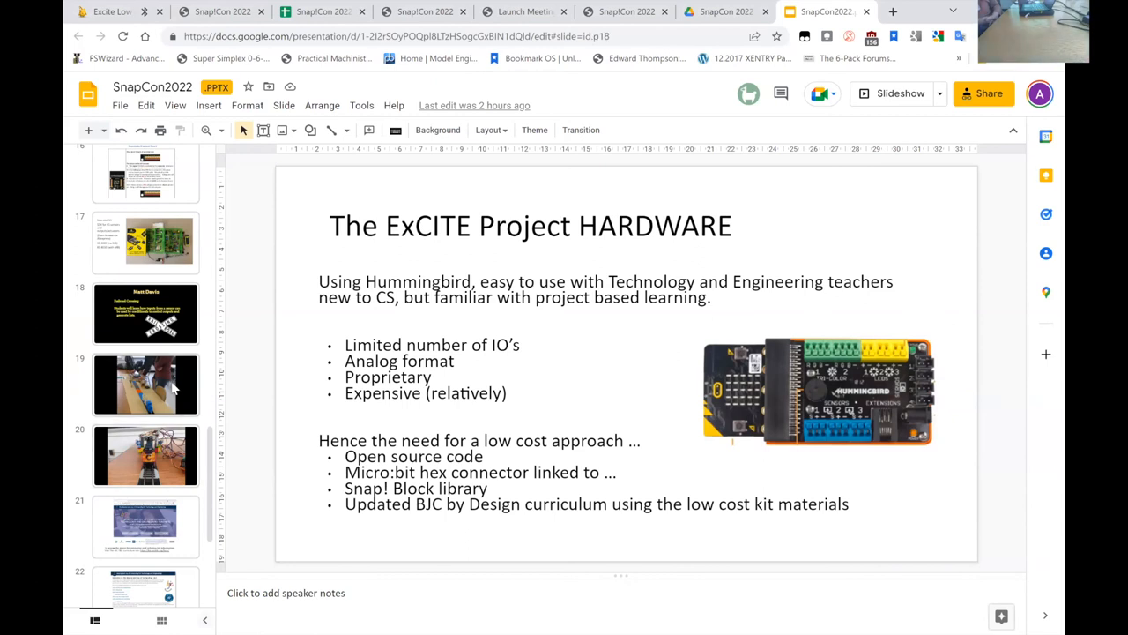
click(145, 386)
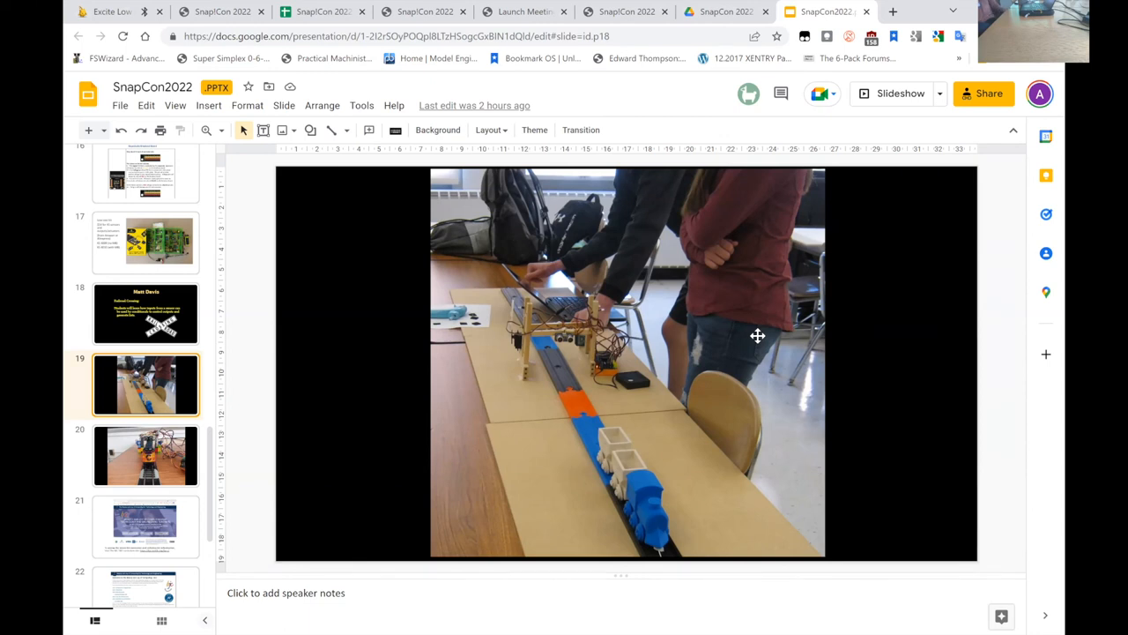
mouse_move(693, 114)
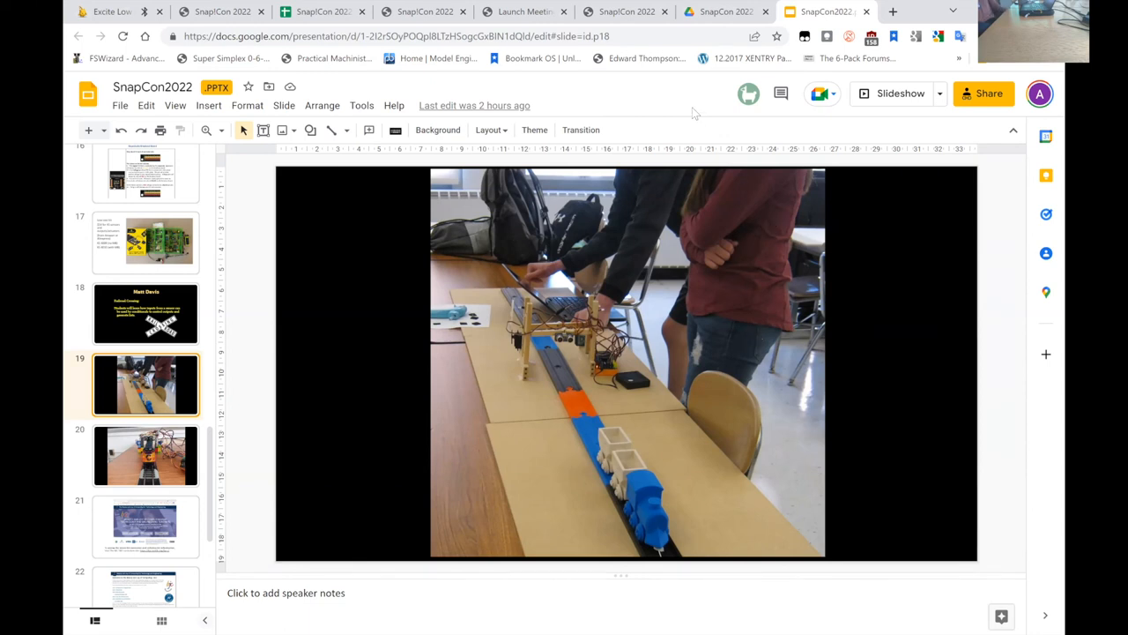